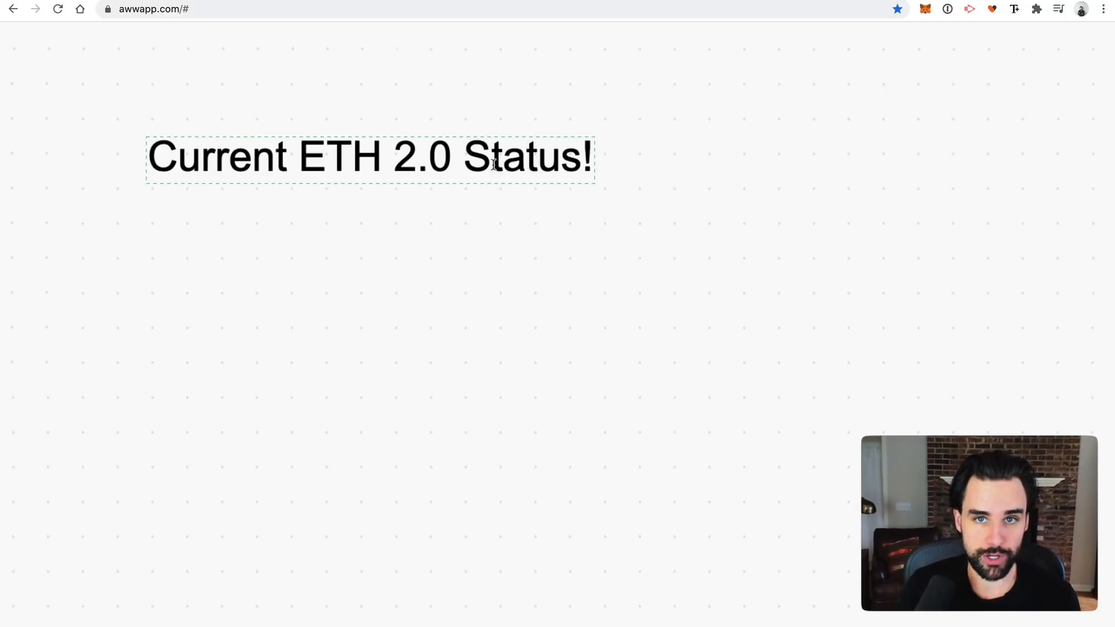
- Advance the whiteboard to the 'What is Staking?' page with its network-node icon
{"action": "left_click_drag", "start_coordinate": [127, 194], "coordinate": [598, 193]}
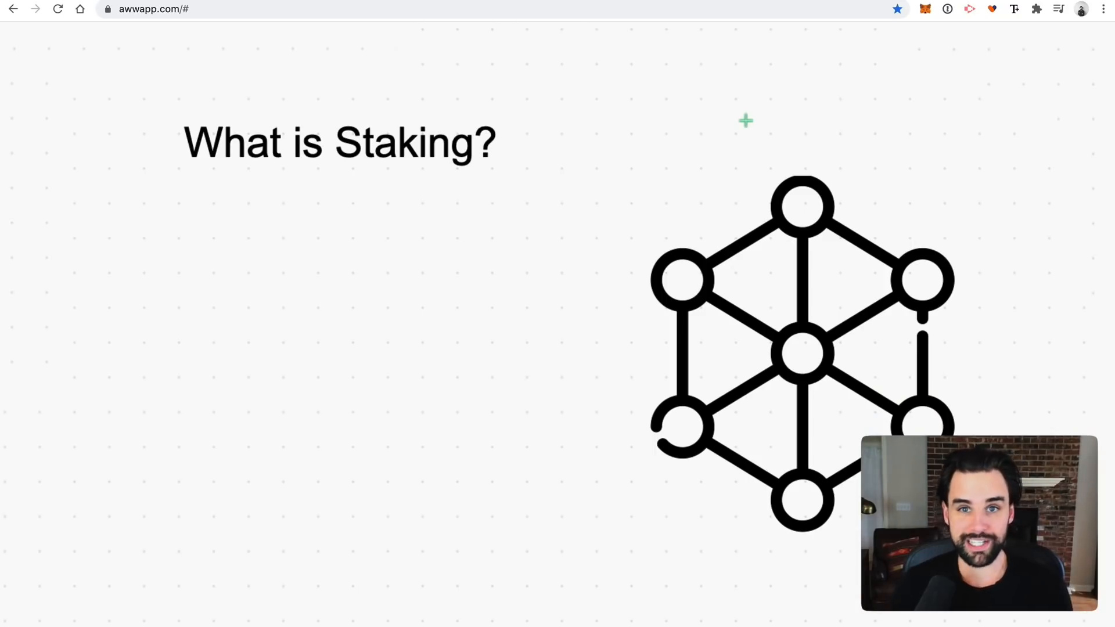
{"action": "mouse_move", "coordinate": [654, 154]}
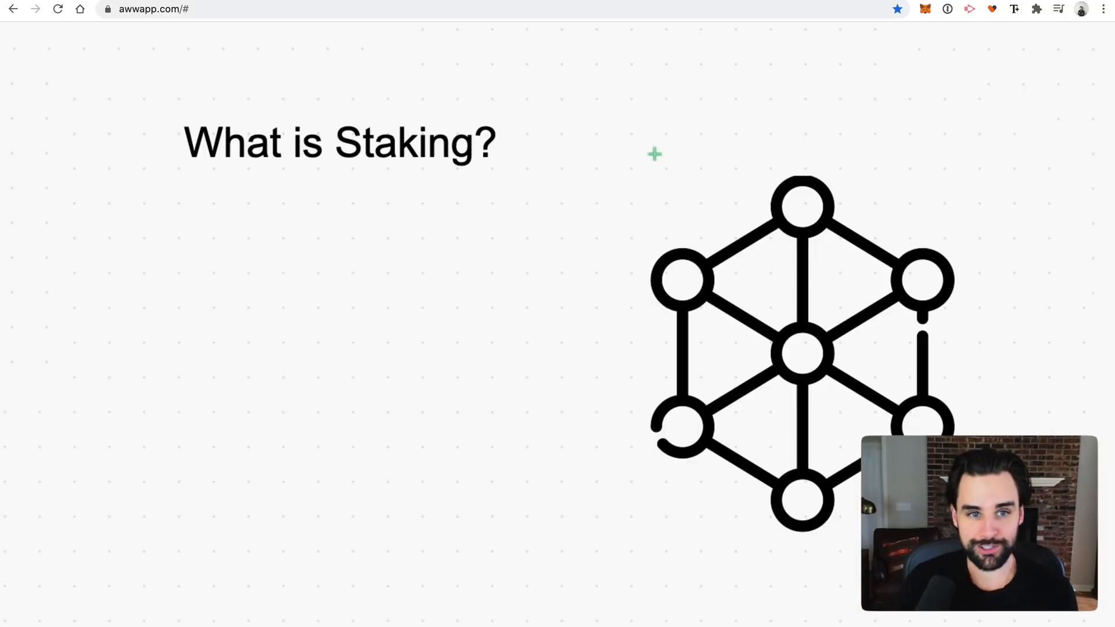
{"action": "mouse_move", "coordinate": [498, 172]}
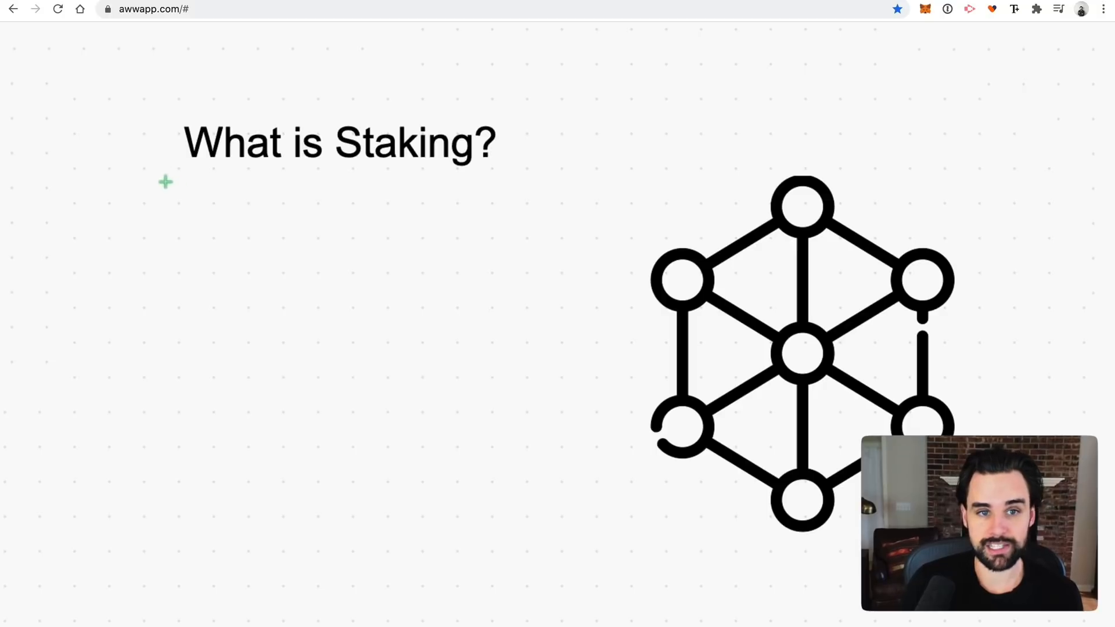
- Draw a hand underline beneath the 'What is Staking?' heading
{"action": "left_click_drag", "start_coordinate": [164, 182], "coordinate": [518, 174]}
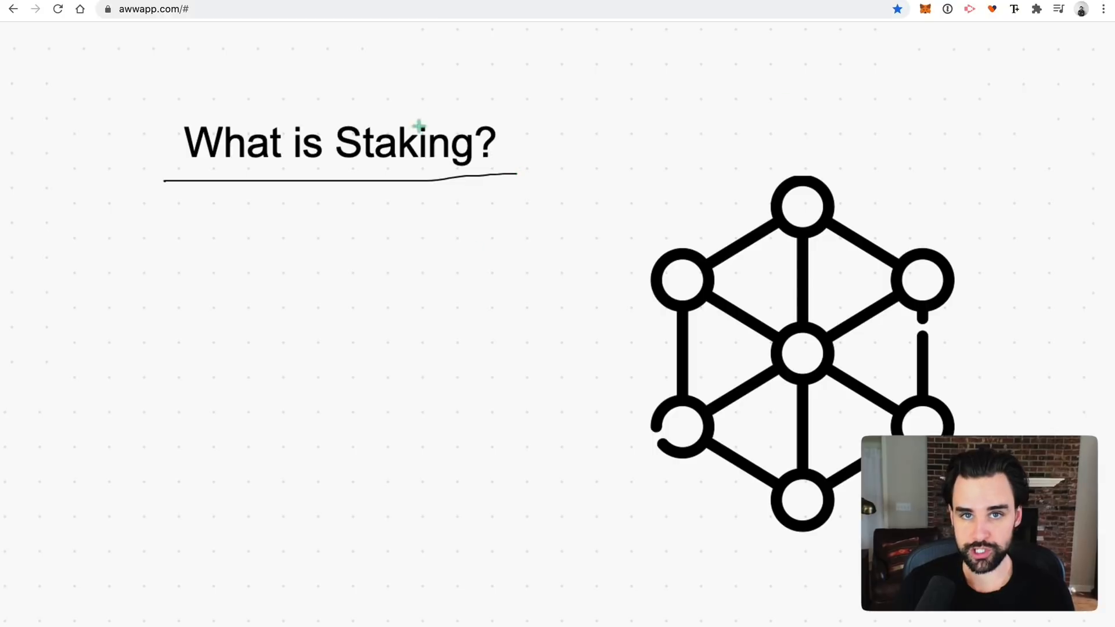
{"action": "mouse_move", "coordinate": [596, 414]}
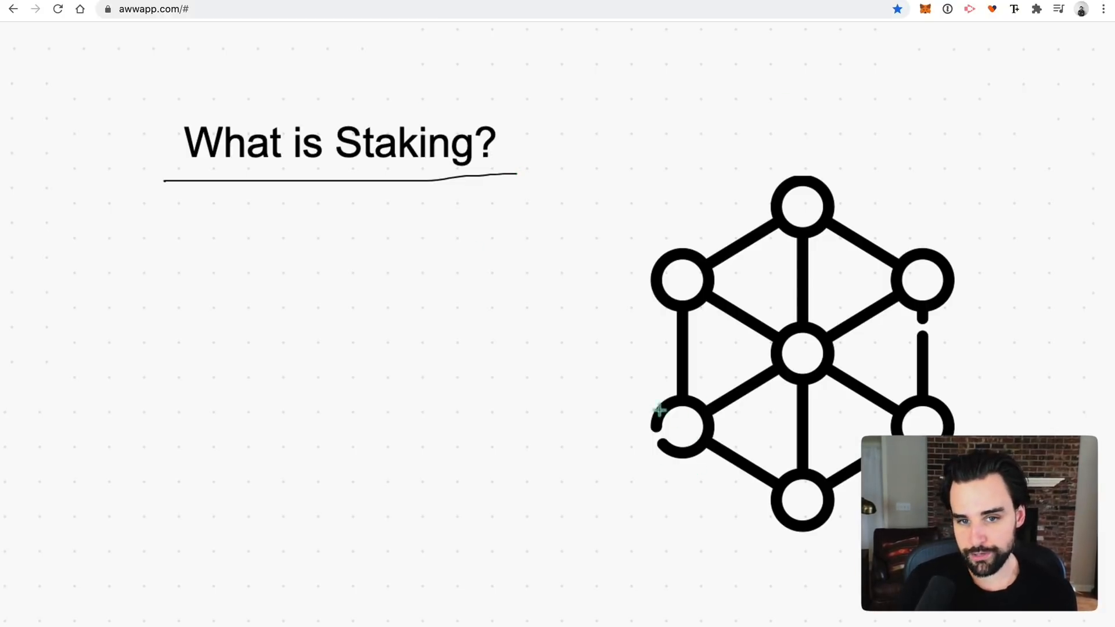
{"action": "mouse_move", "coordinate": [795, 247]}
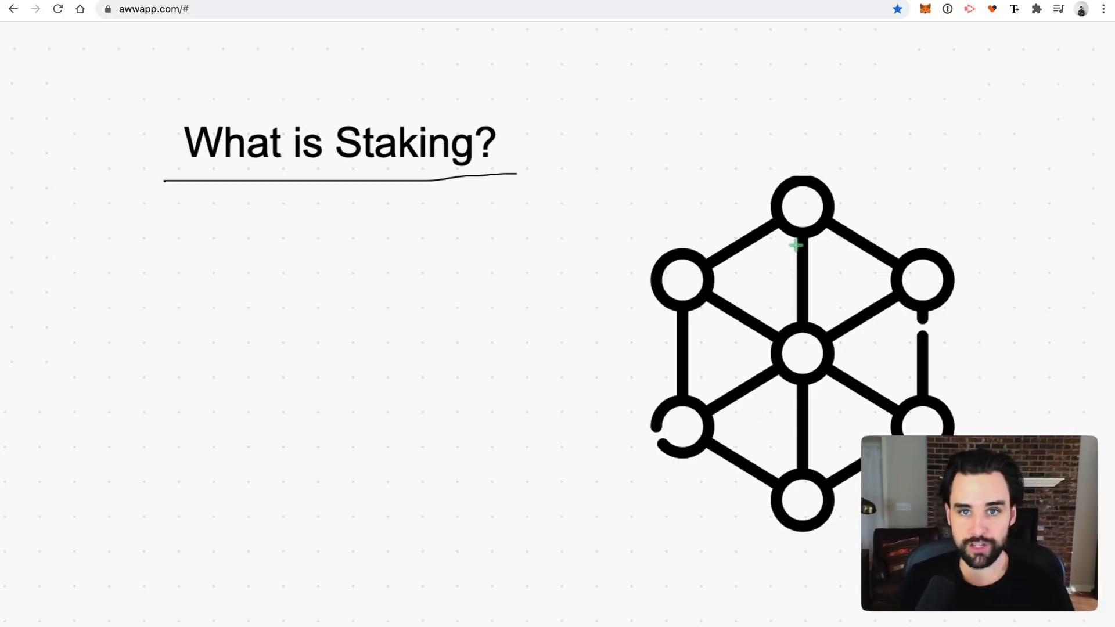
{"action": "mouse_move", "coordinate": [745, 217]}
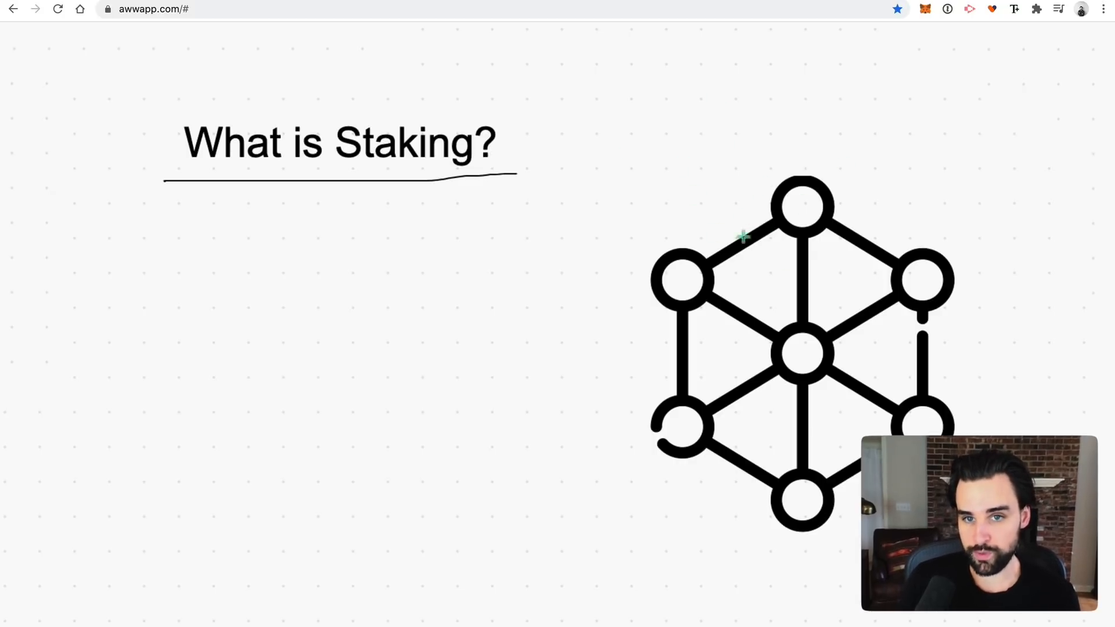
- Add the line 'Miners => Validators' below the heading and cross out 'Miners' with an X
{"action": "type", "text": "Miners => Validators"}
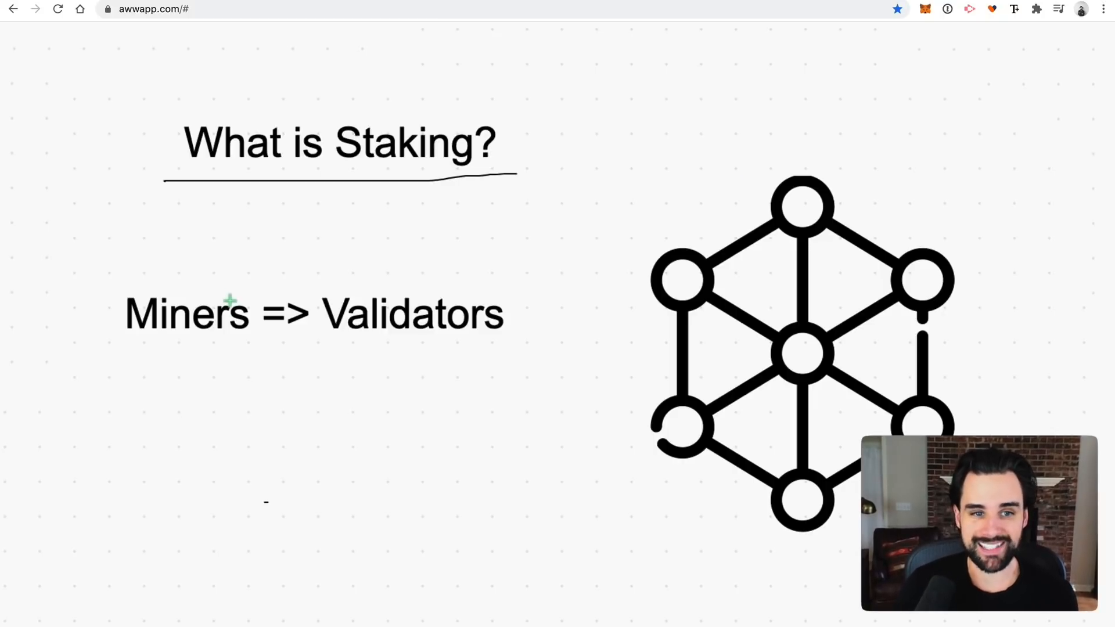
{"action": "left_click_drag", "start_coordinate": [174, 267], "coordinate": [235, 361]}
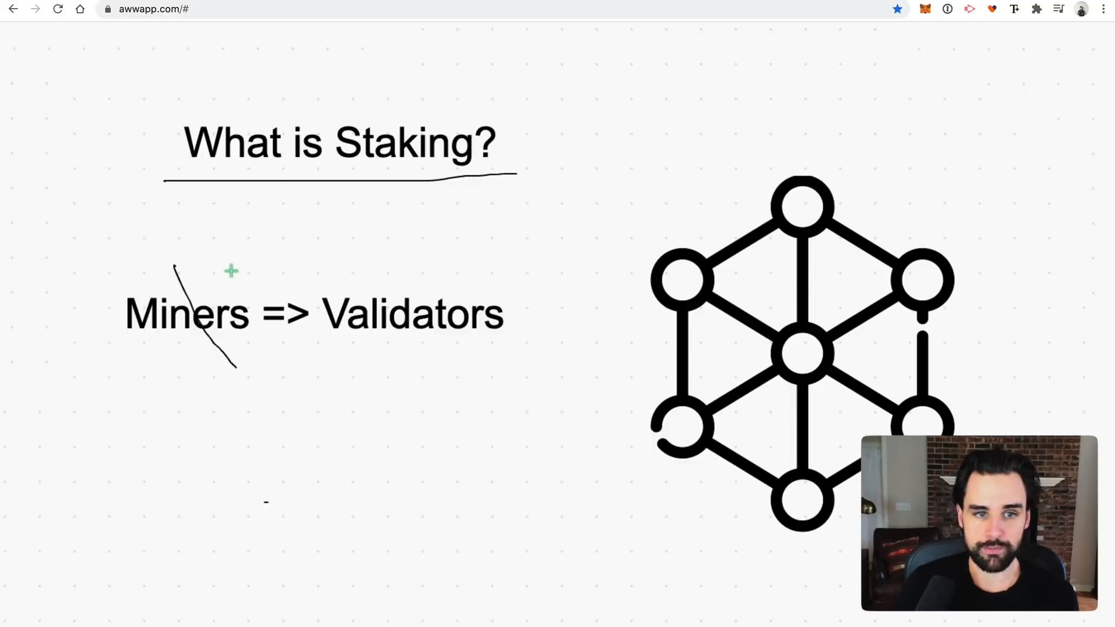
{"action": "left_click_drag", "start_coordinate": [231, 270], "coordinate": [147, 366]}
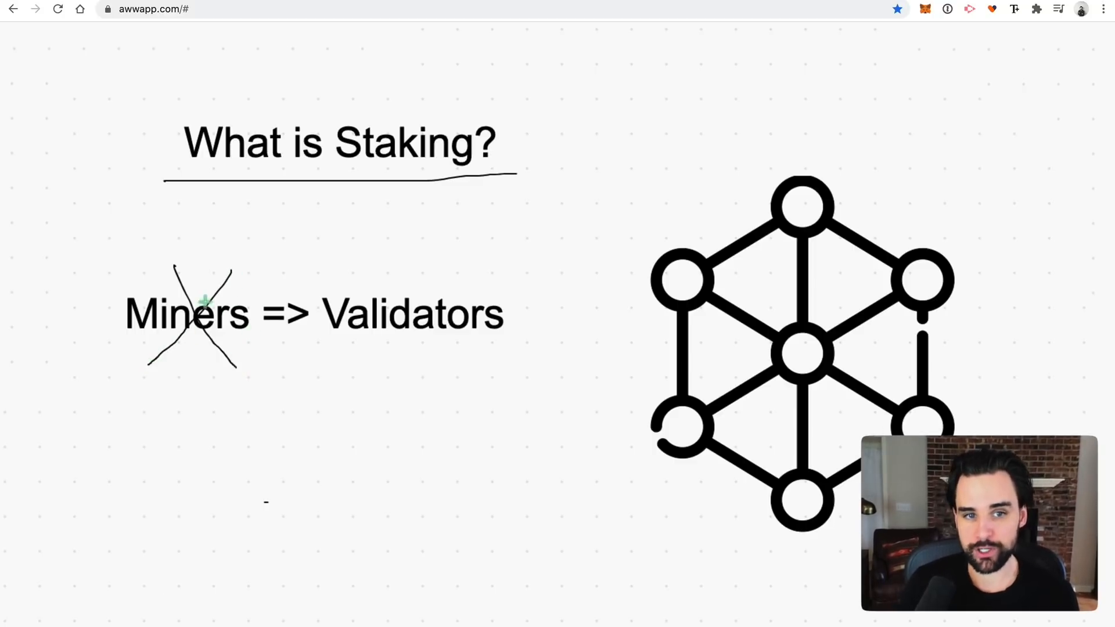
{"action": "mouse_move", "coordinate": [405, 361]}
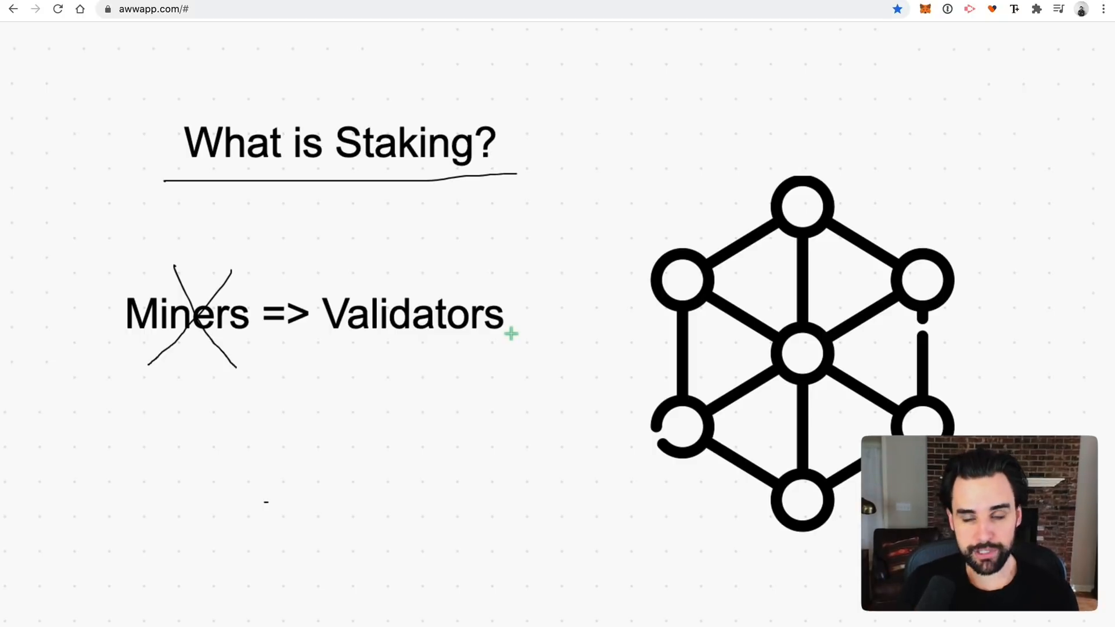
{"action": "mouse_move", "coordinate": [686, 439]}
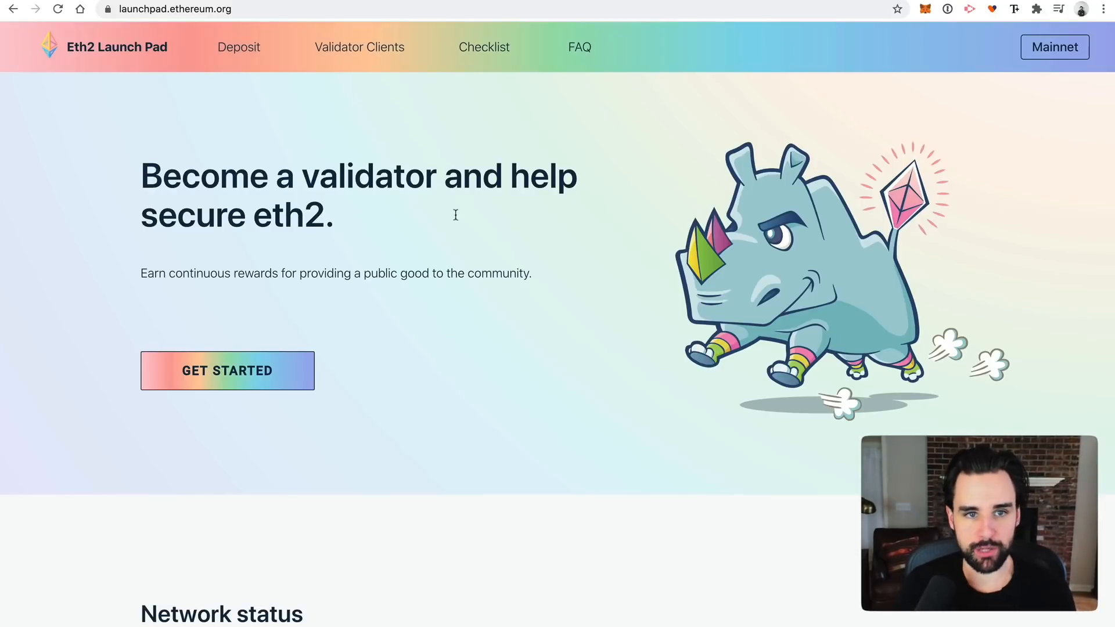
{"action": "mouse_move", "coordinate": [577, 251]}
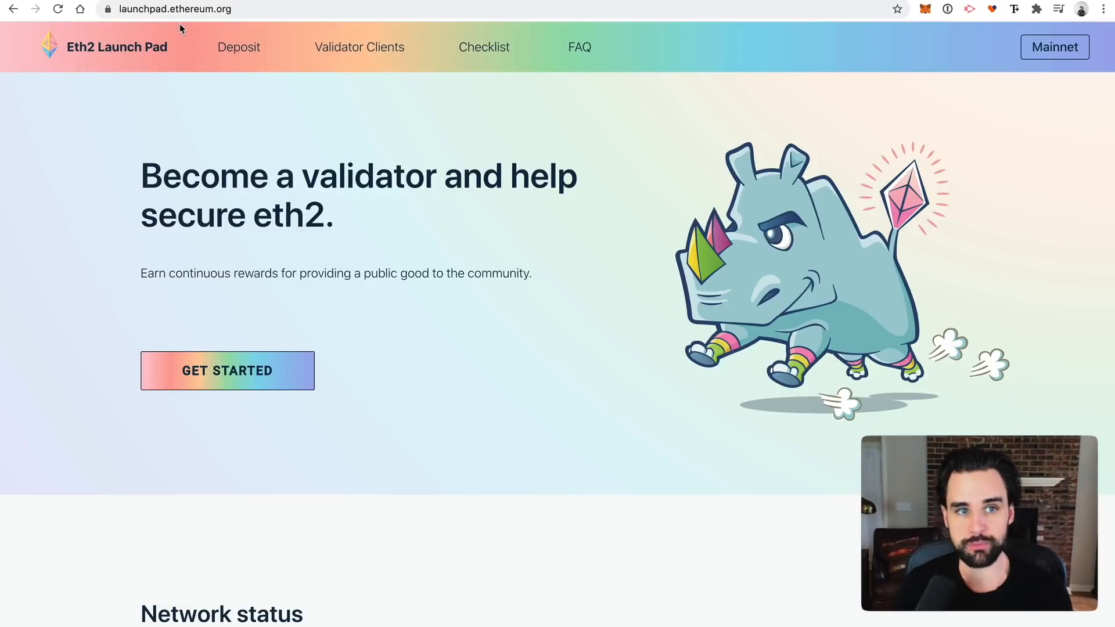
- Scroll the Eth2 Launch Pad page down to the network status and APR rewards chart
{"action": "scroll", "scroll_direction": "down", "scroll_amount": 3}
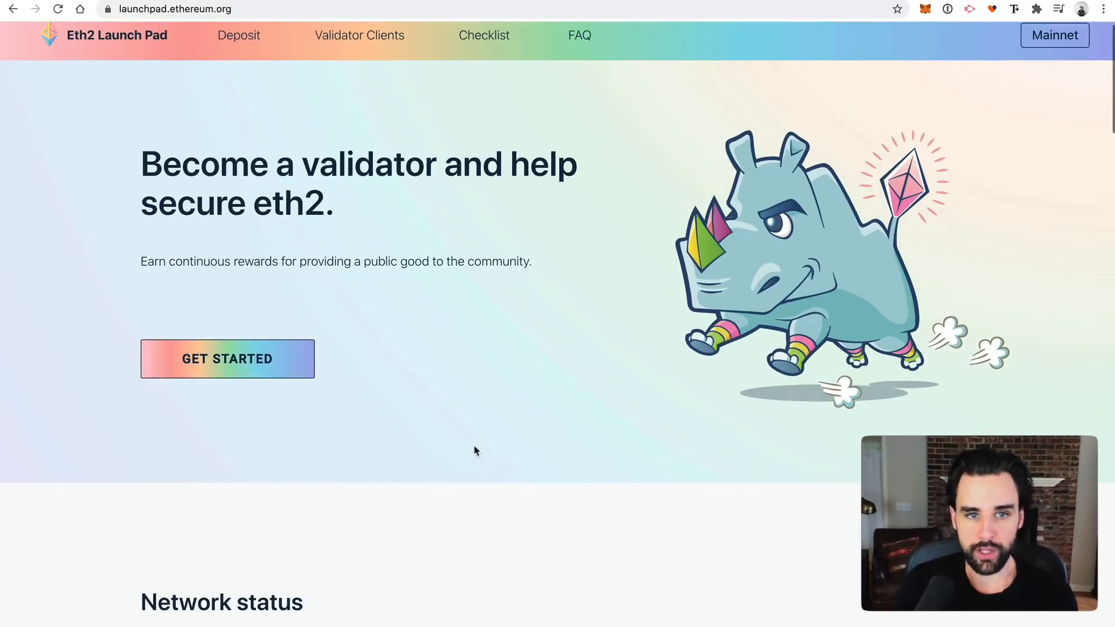
{"action": "scroll", "scroll_direction": "down", "scroll_amount": 3}
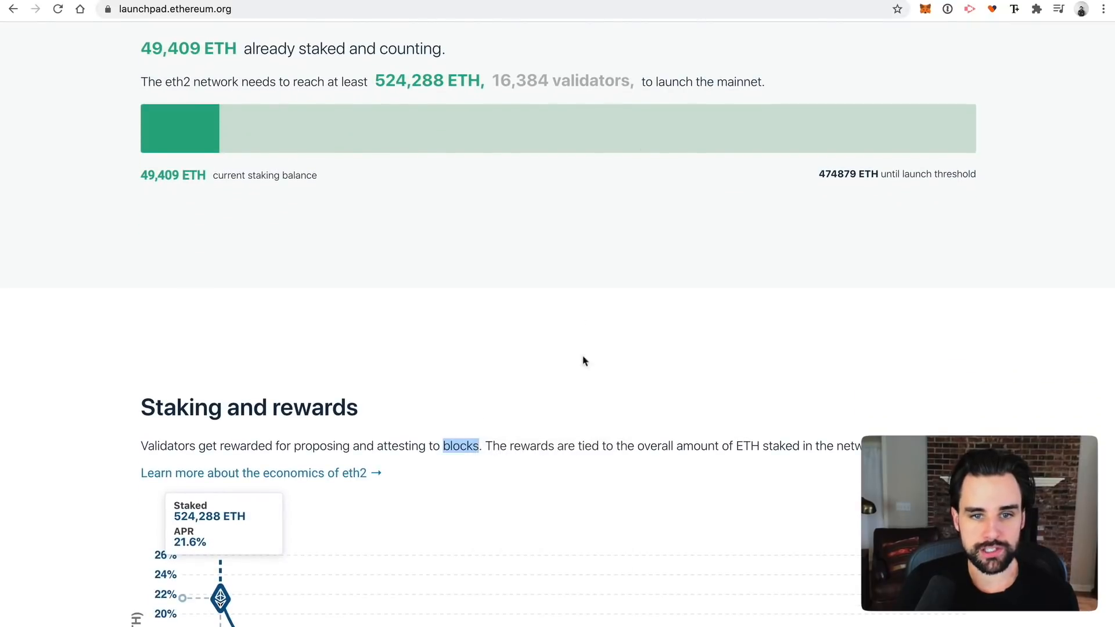
{"action": "scroll", "scroll_direction": "down", "scroll_amount": 3}
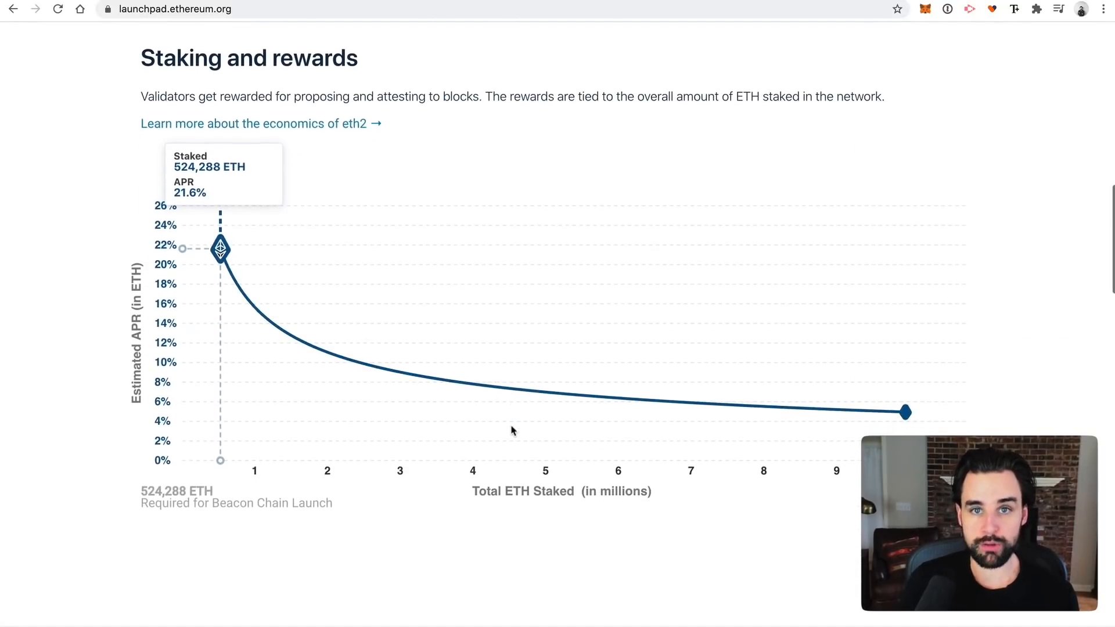
{"action": "scroll", "scroll_direction": "down", "scroll_amount": 3}
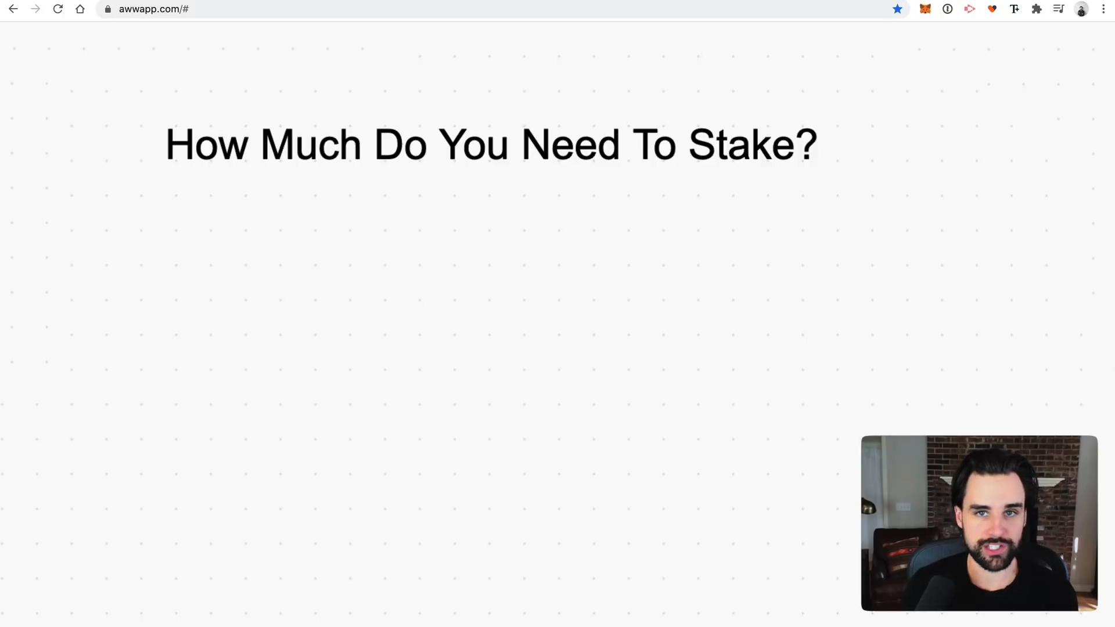
{"action": "mouse_move", "coordinate": [605, 57]}
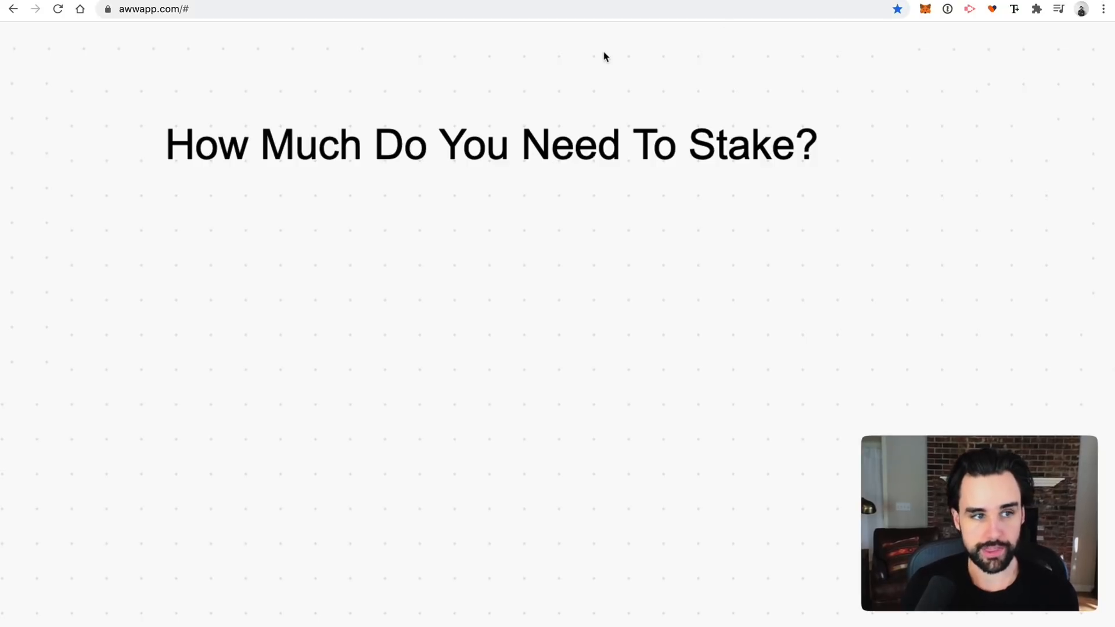
{"action": "mouse_move", "coordinate": [348, 261]}
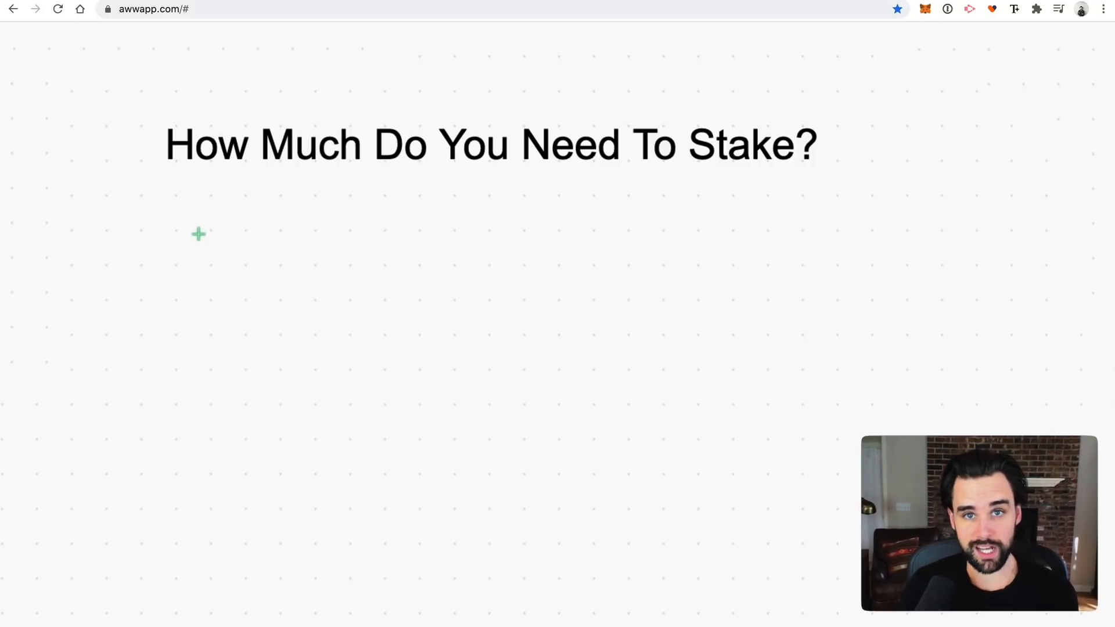
- Write the '32 Ether' answer under the 'How Much Do You Need To Stake?' heading
{"action": "type", "text": "2 Ether"}
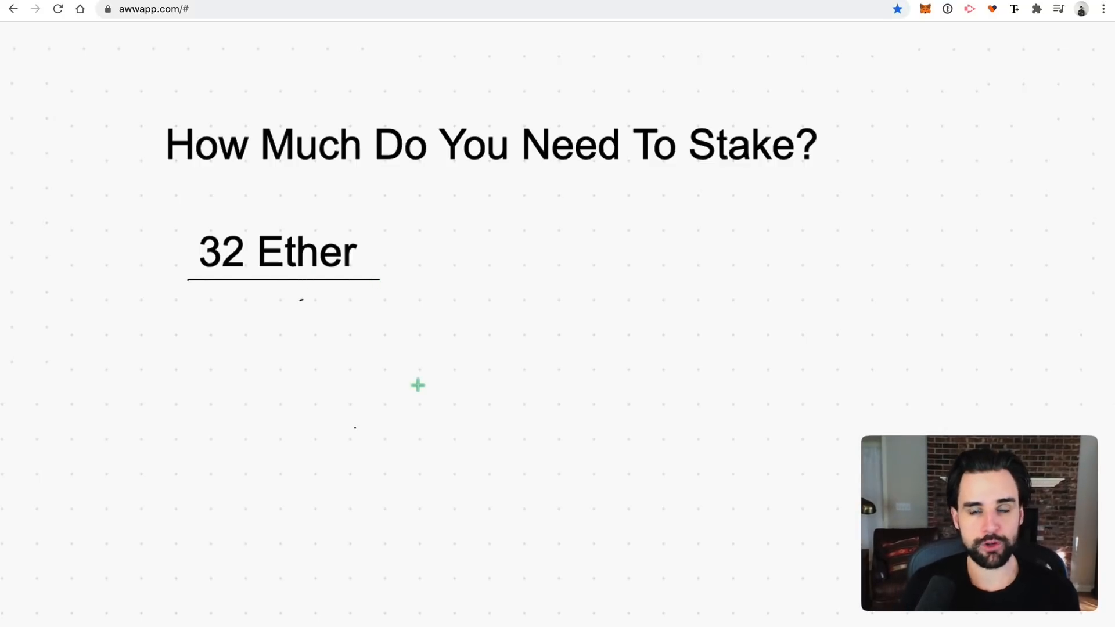
{"action": "mouse_move", "coordinate": [476, 264]}
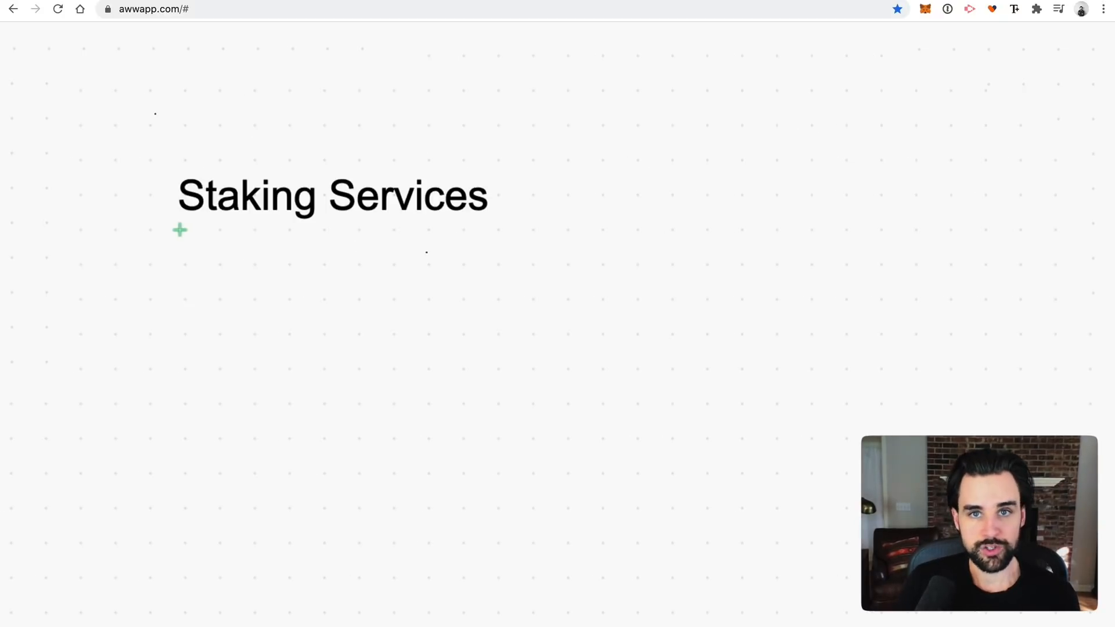
- Draw a hand underline beneath the 'Staking Services' heading
{"action": "left_click_drag", "start_coordinate": [179, 233], "coordinate": [505, 226]}
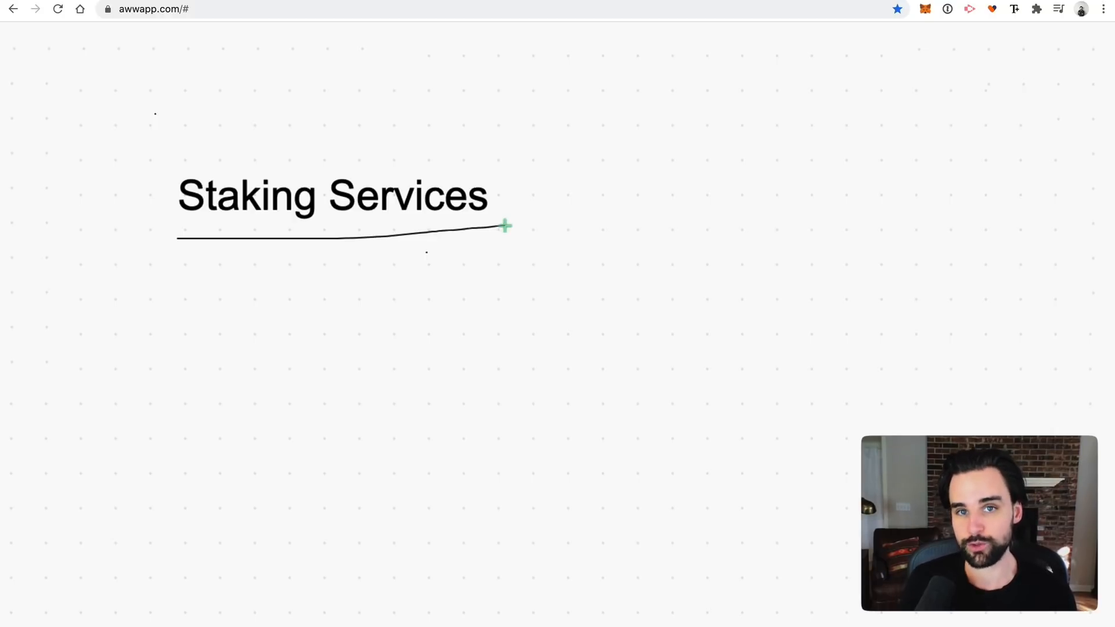
{"action": "mouse_move", "coordinate": [591, 346]}
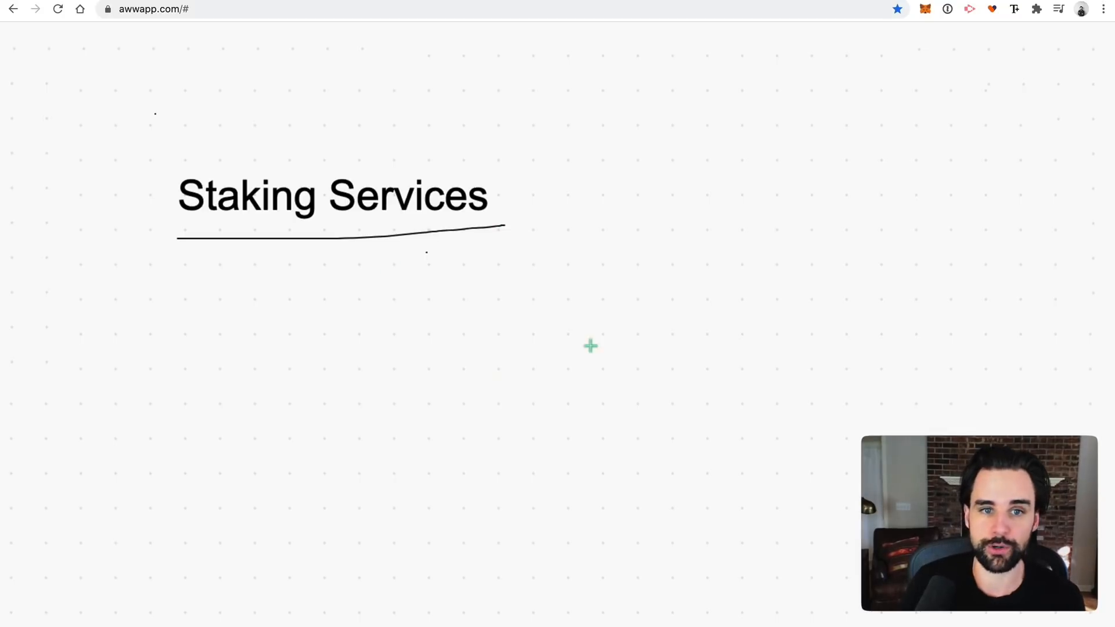
{"action": "mouse_move", "coordinate": [479, 289]}
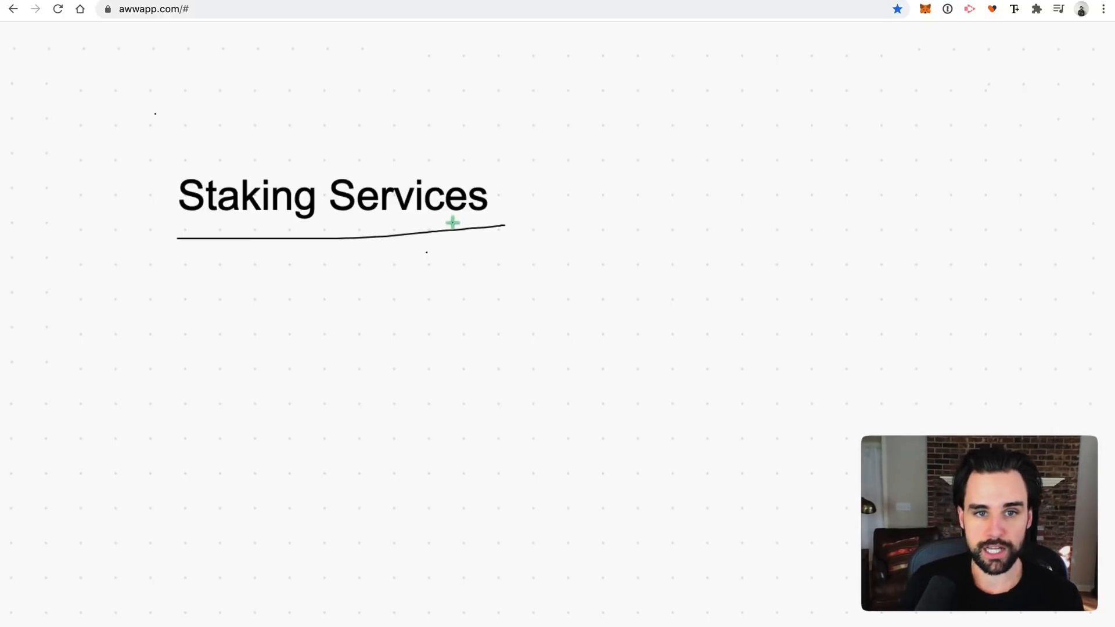
{"action": "mouse_move", "coordinate": [372, 291]}
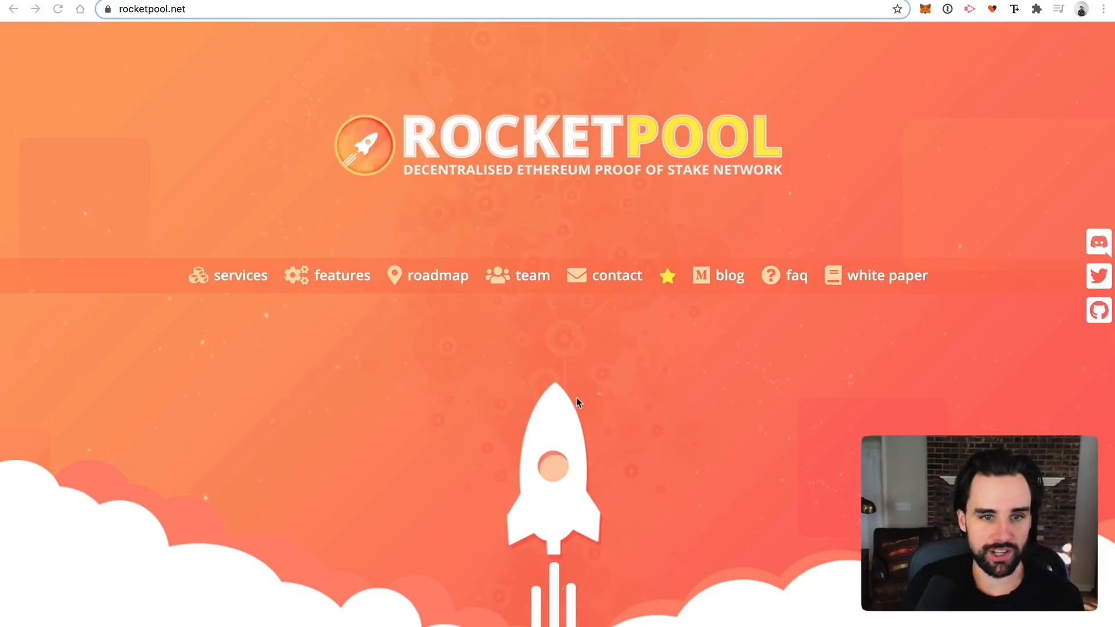
- Scroll the Rocket Pool homepage past the staking service cards to the features section
{"action": "scroll", "scroll_direction": "down", "scroll_amount": 3}
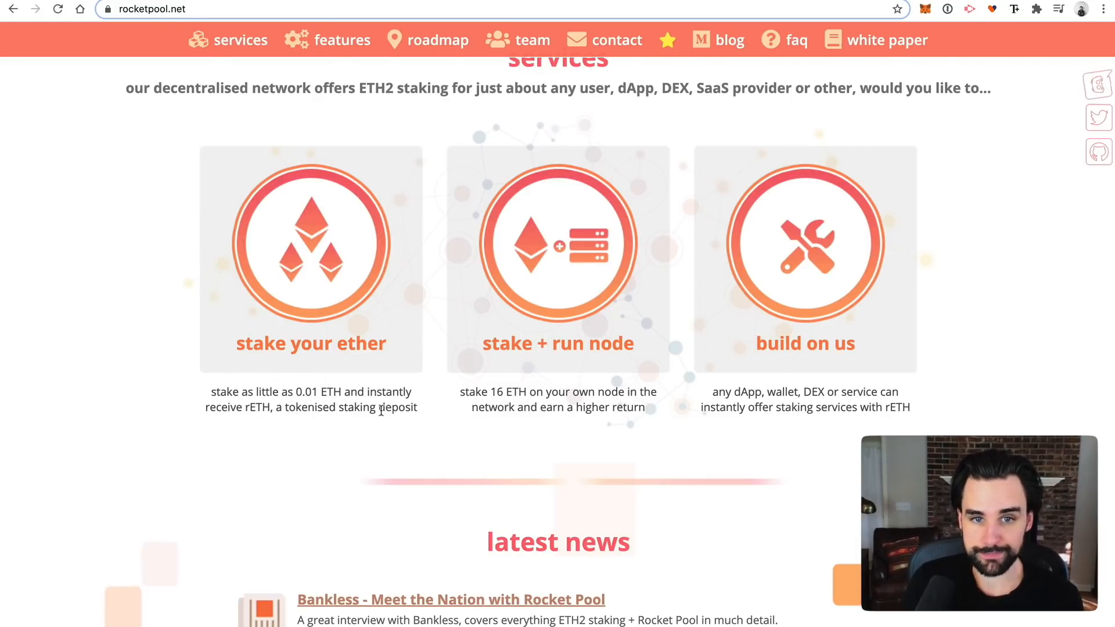
{"action": "scroll", "scroll_direction": "down", "scroll_amount": 3}
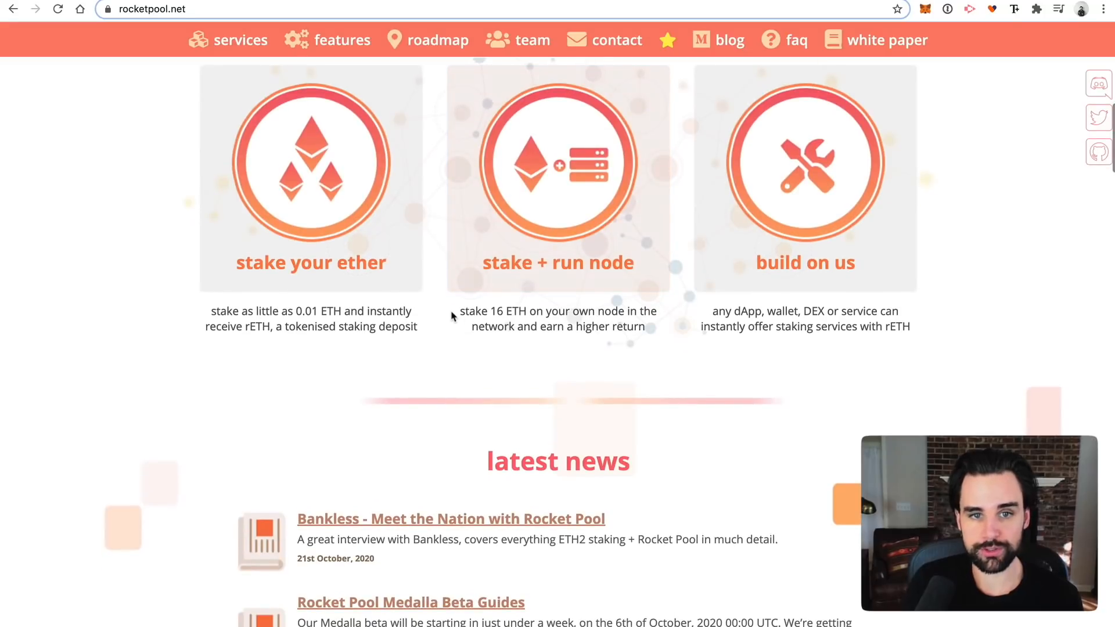
{"action": "left_click_drag", "start_coordinate": [460, 311], "coordinate": [647, 326]}
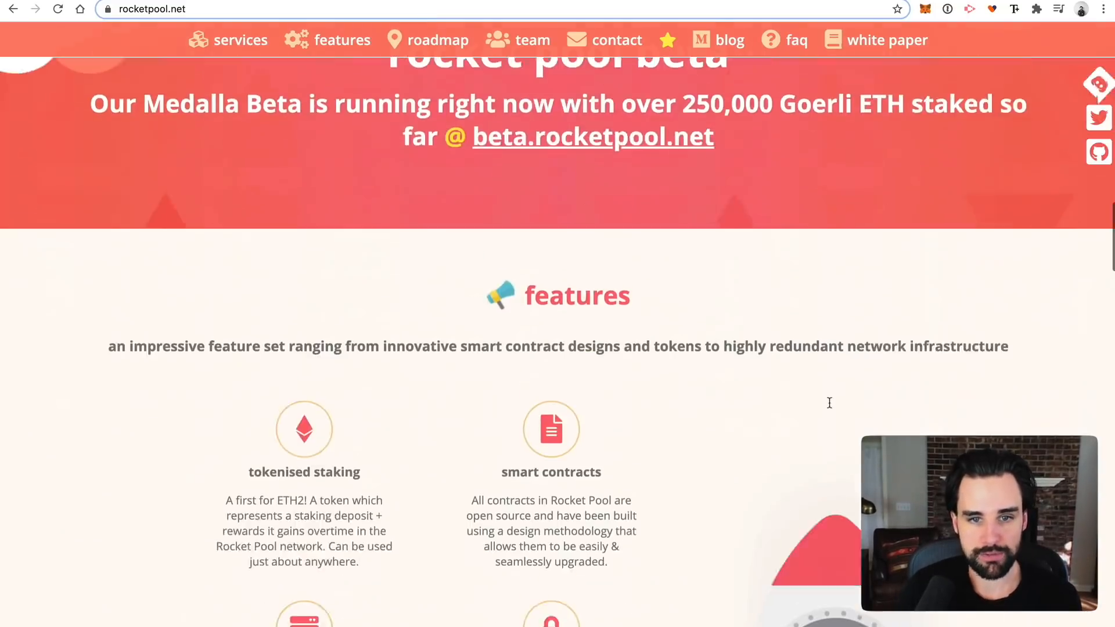
- Go to staked.us/yields/ and browse the yields table, noting ETH 2.0's 17.0% real yield
{"action": "type", "text": "staked.us/yields/"}
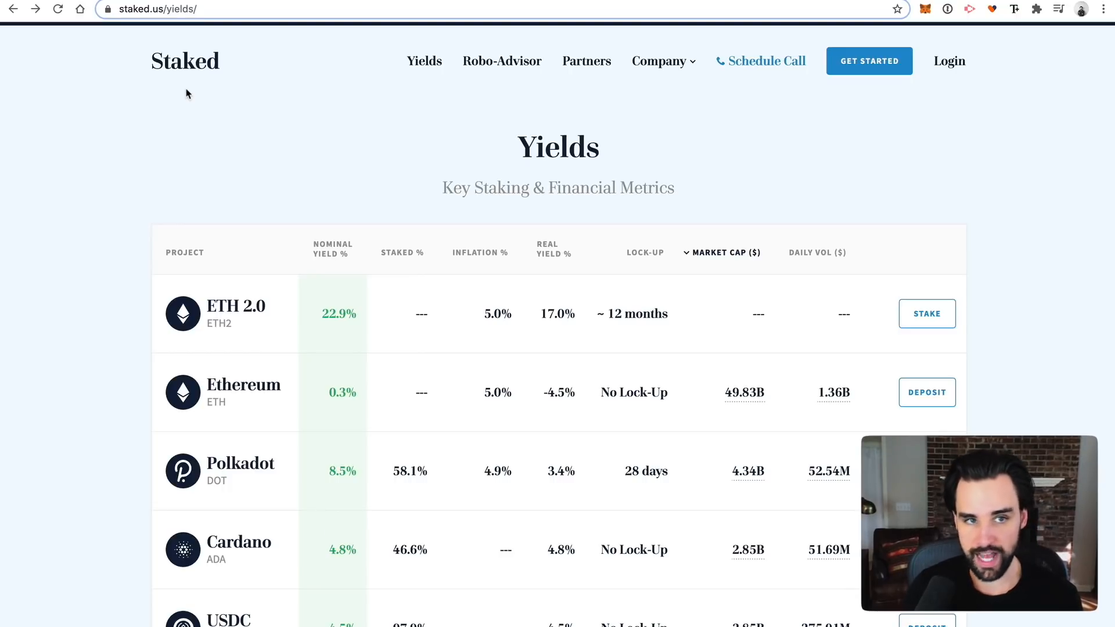
{"action": "scroll", "scroll_direction": "down", "scroll_amount": 3}
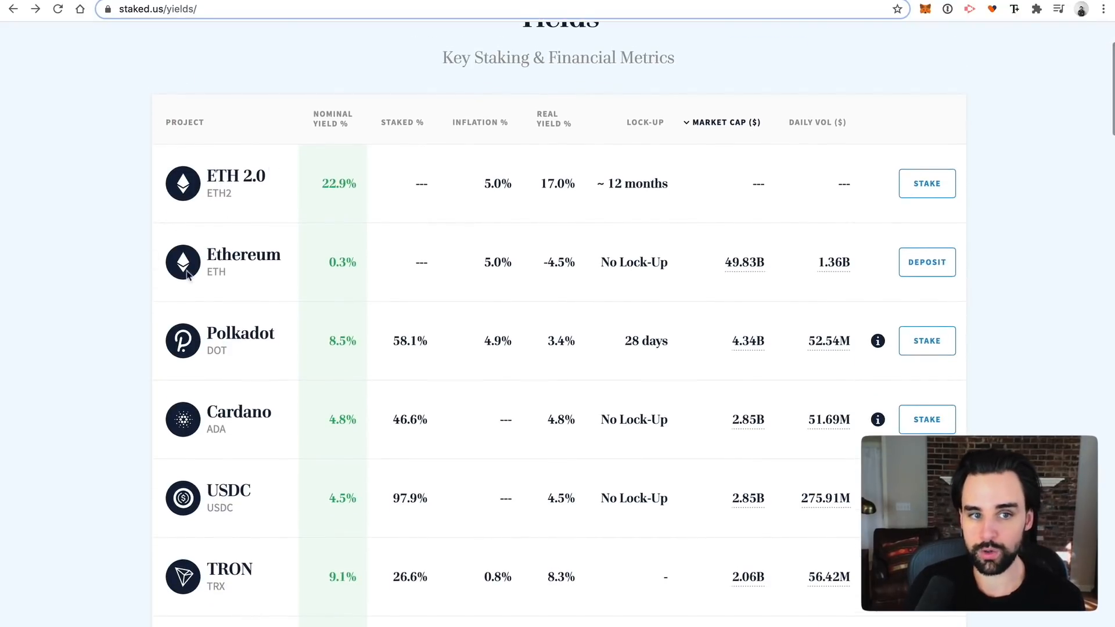
{"action": "scroll", "scroll_direction": "down", "scroll_amount": 3}
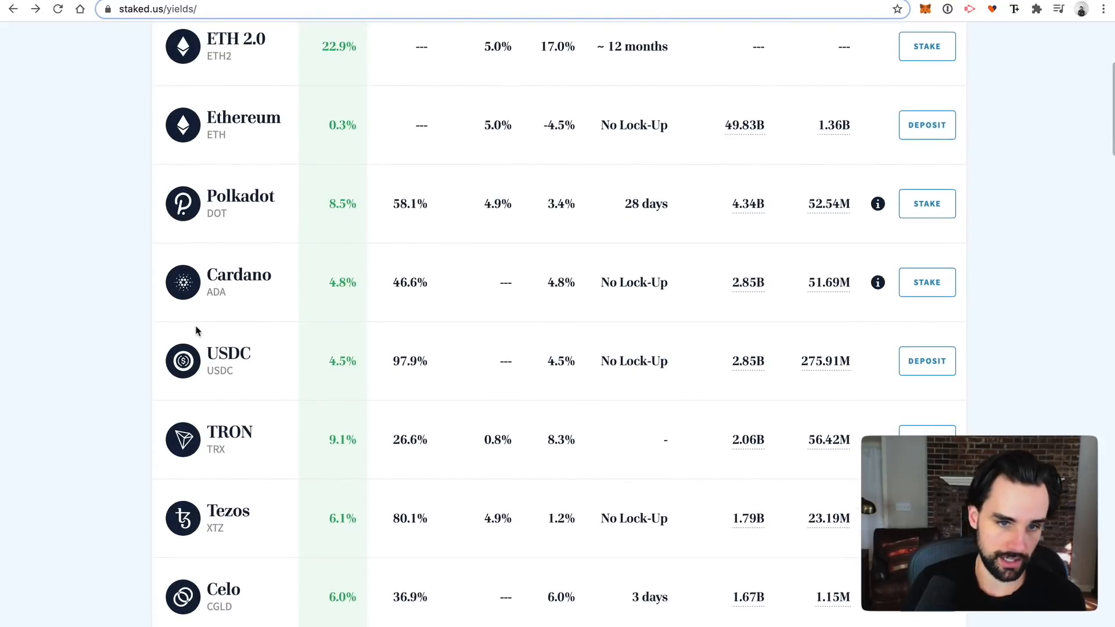
{"action": "scroll", "scroll_direction": "down", "scroll_amount": 3}
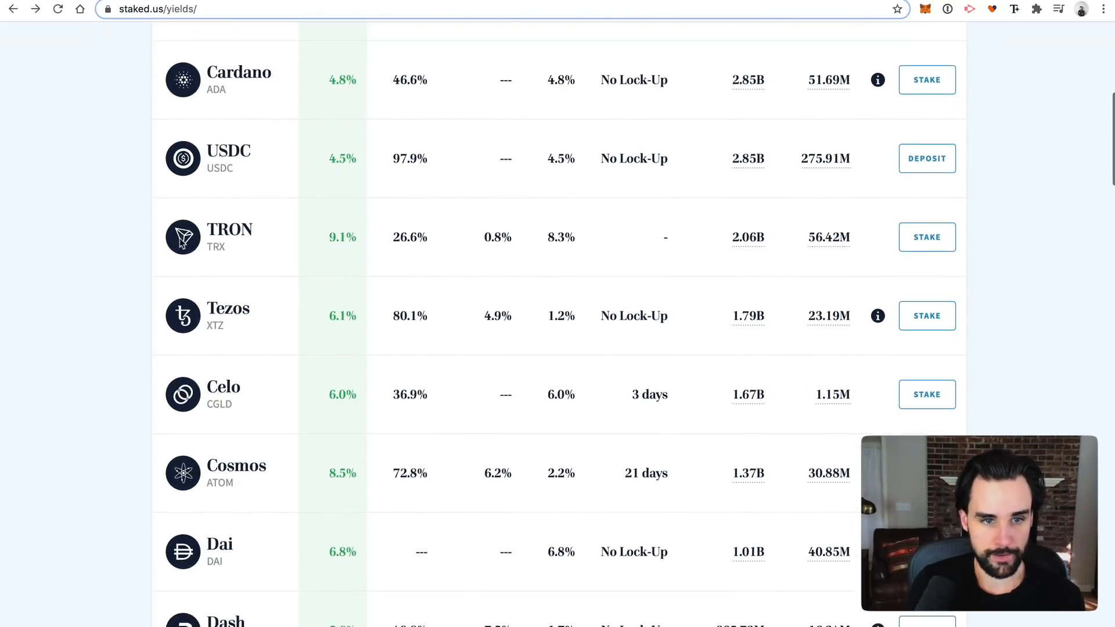
{"action": "scroll", "scroll_direction": "down", "scroll_amount": 3}
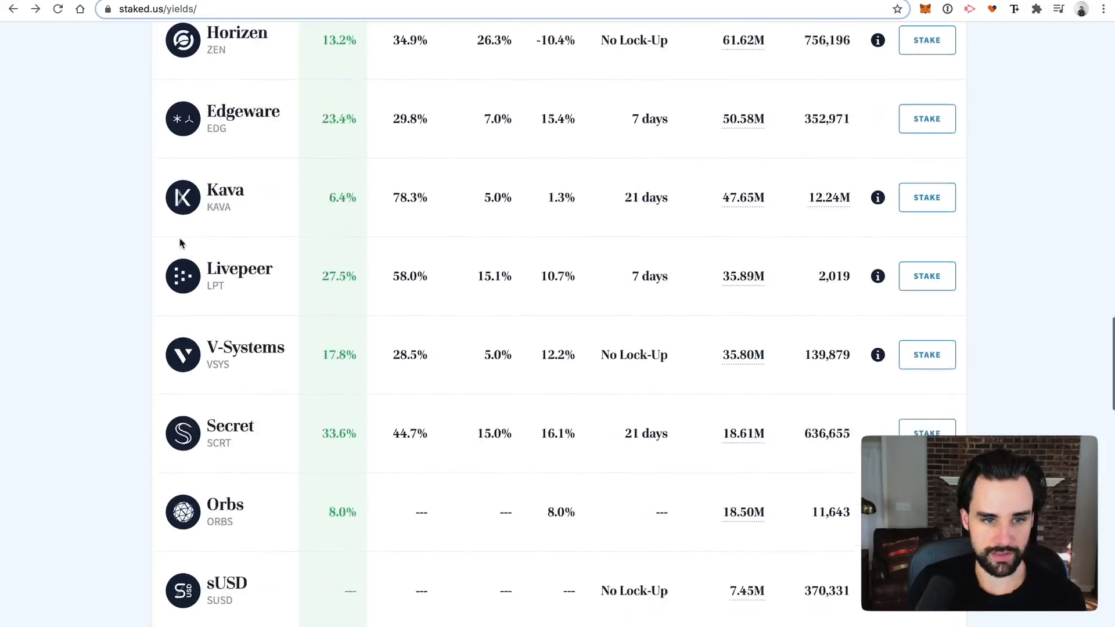
{"action": "scroll", "scroll_direction": "up", "scroll_amount": 3}
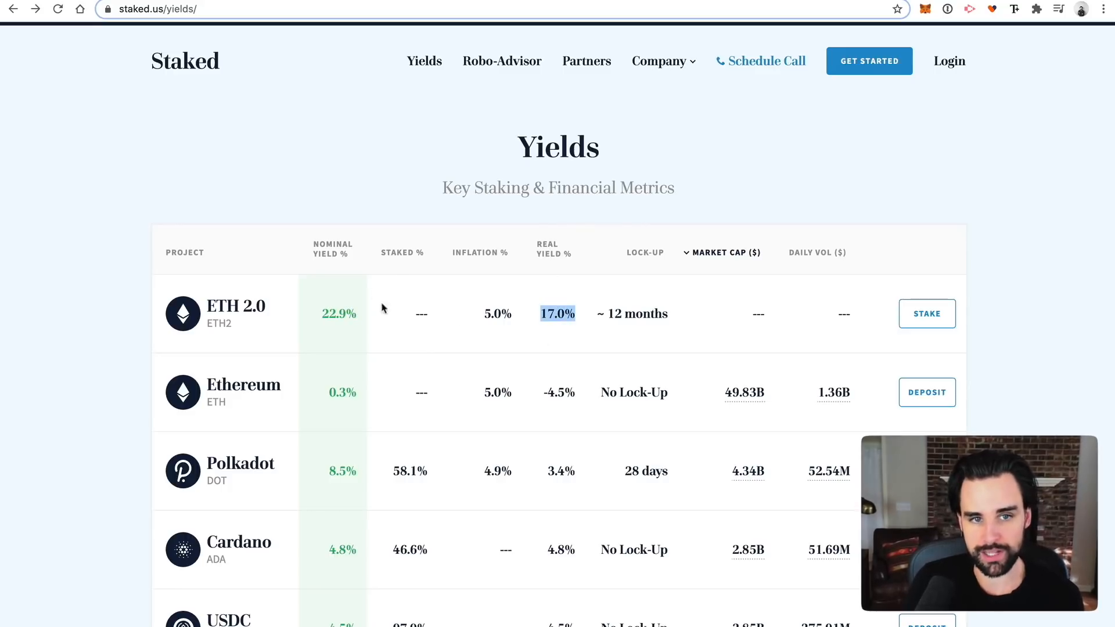
{"action": "scroll", "scroll_direction": "down", "scroll_amount": 3}
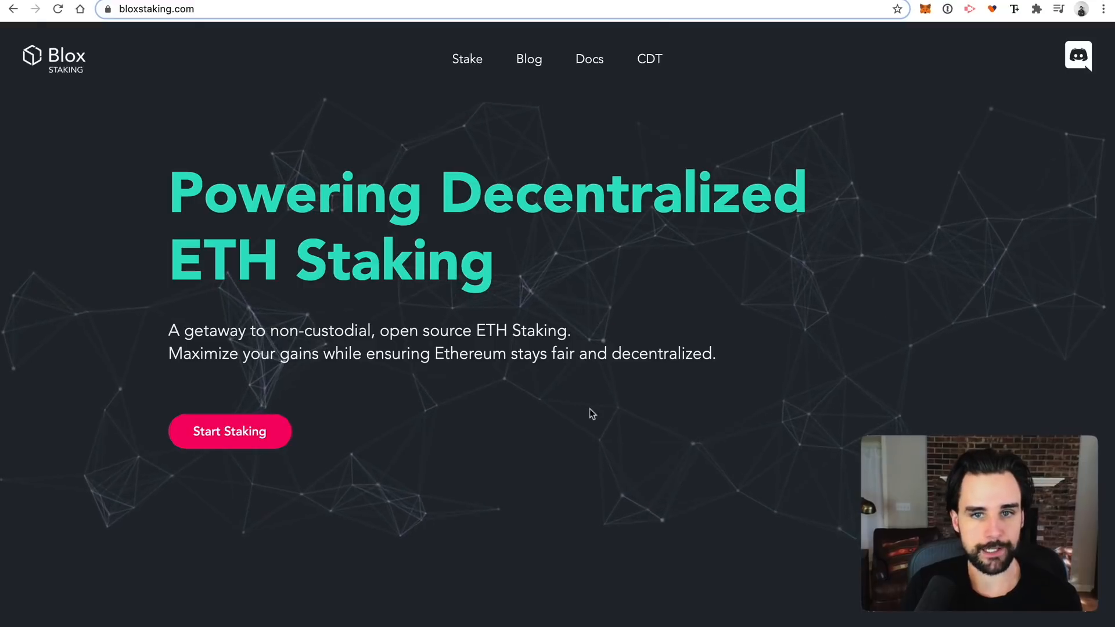
- Highlight the 'Powering Decentralized ETH Staking' headline and scroll through Blox Staking's features and custody comparison
{"action": "left_click_drag", "start_coordinate": [157, 170], "coordinate": [499, 285]}
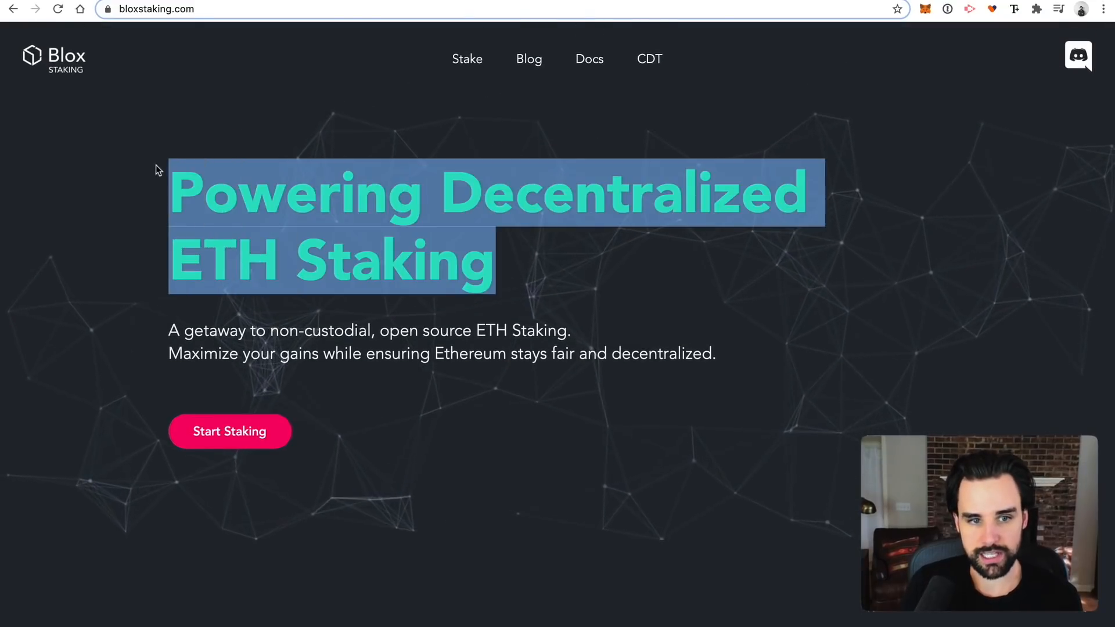
{"action": "scroll", "scroll_direction": "down", "scroll_amount": 3}
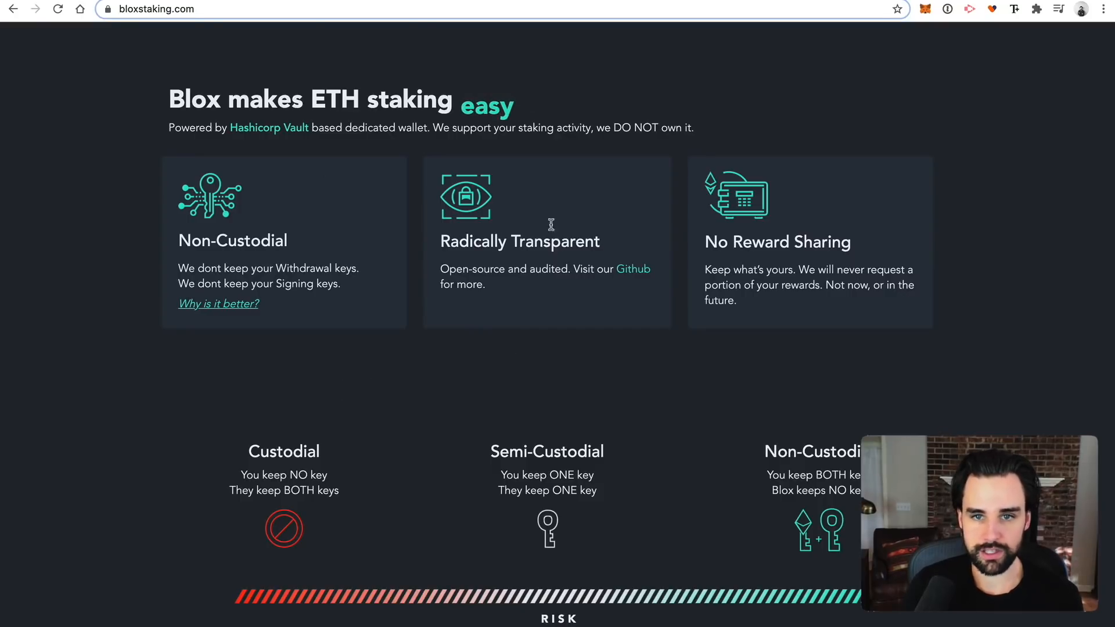
{"action": "scroll", "scroll_direction": "down", "scroll_amount": 3}
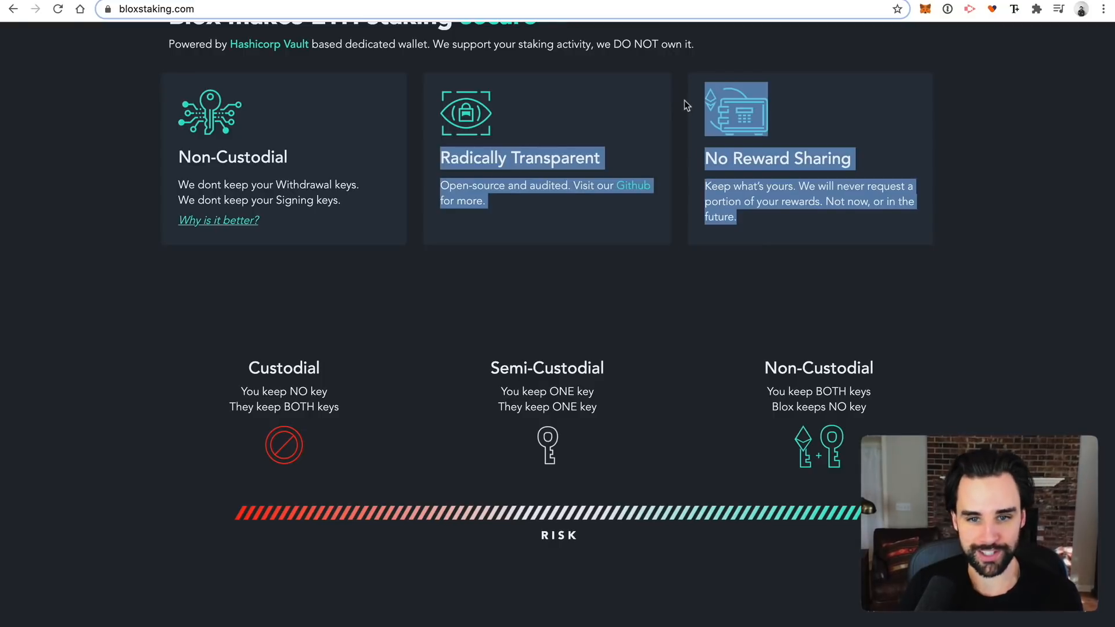
{"action": "scroll", "scroll_direction": "down", "scroll_amount": 3}
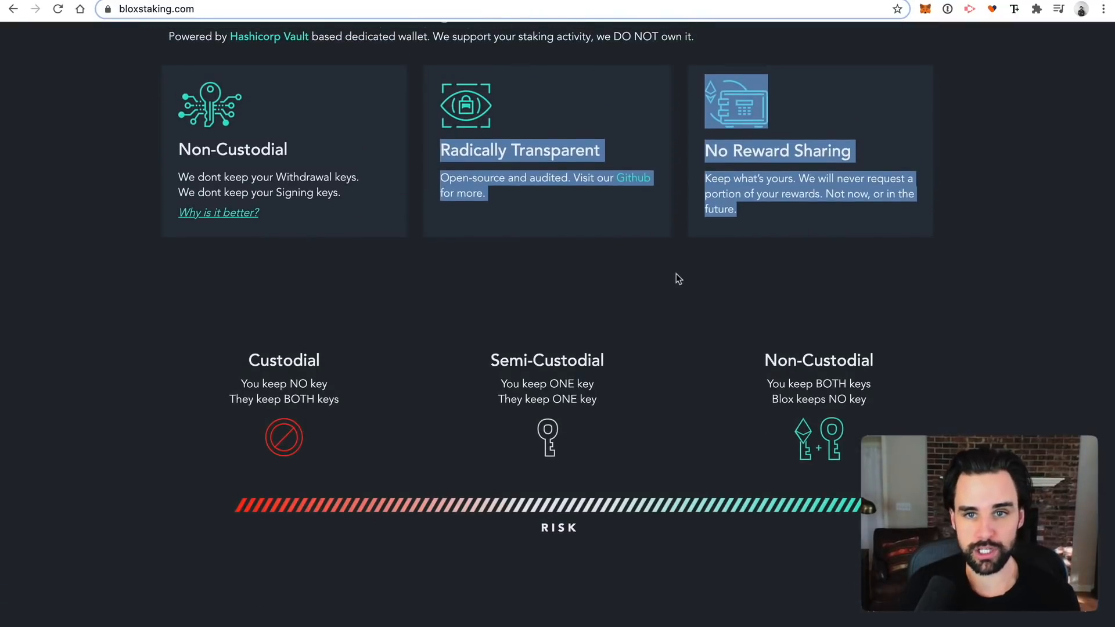
{"action": "scroll", "scroll_direction": "down", "scroll_amount": 3}
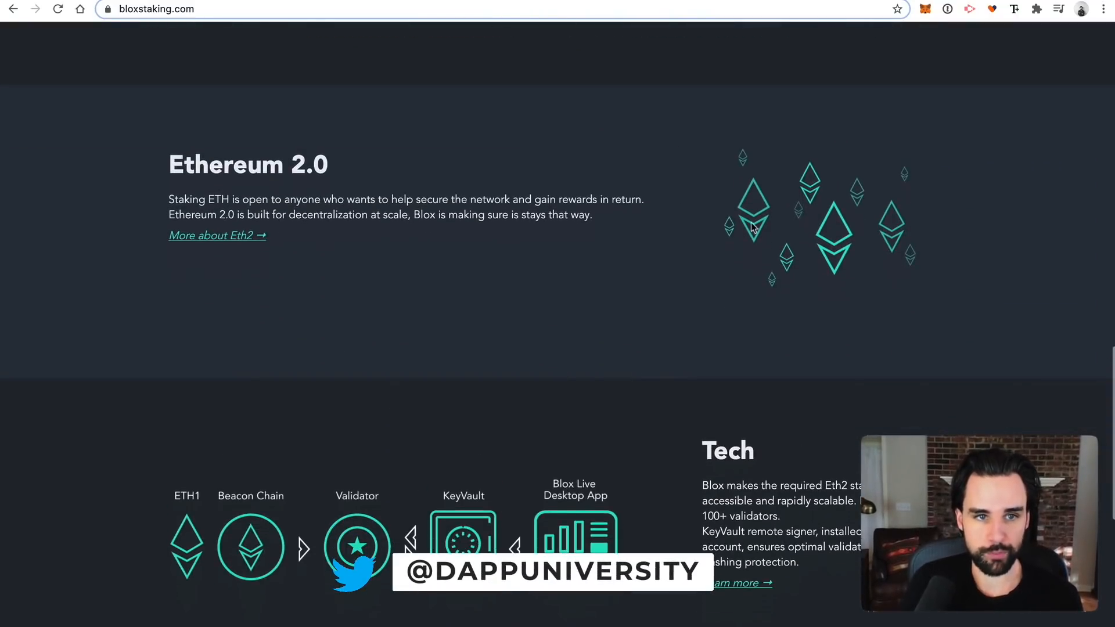
{"action": "scroll", "scroll_direction": "up", "scroll_amount": 3}
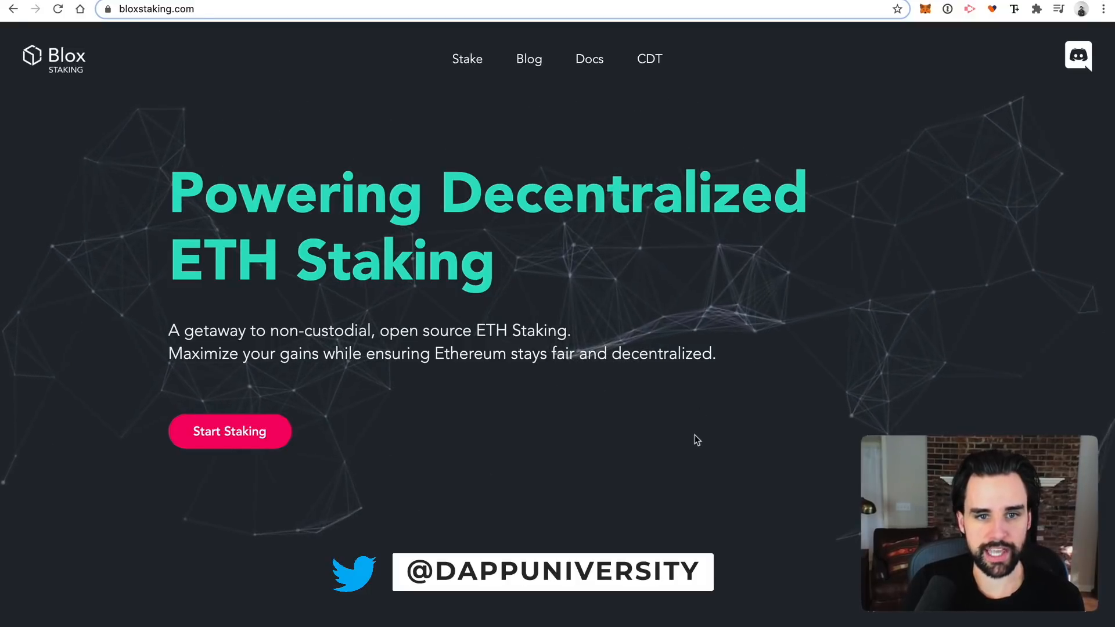
{"action": "scroll", "scroll_direction": "down", "scroll_amount": 3}
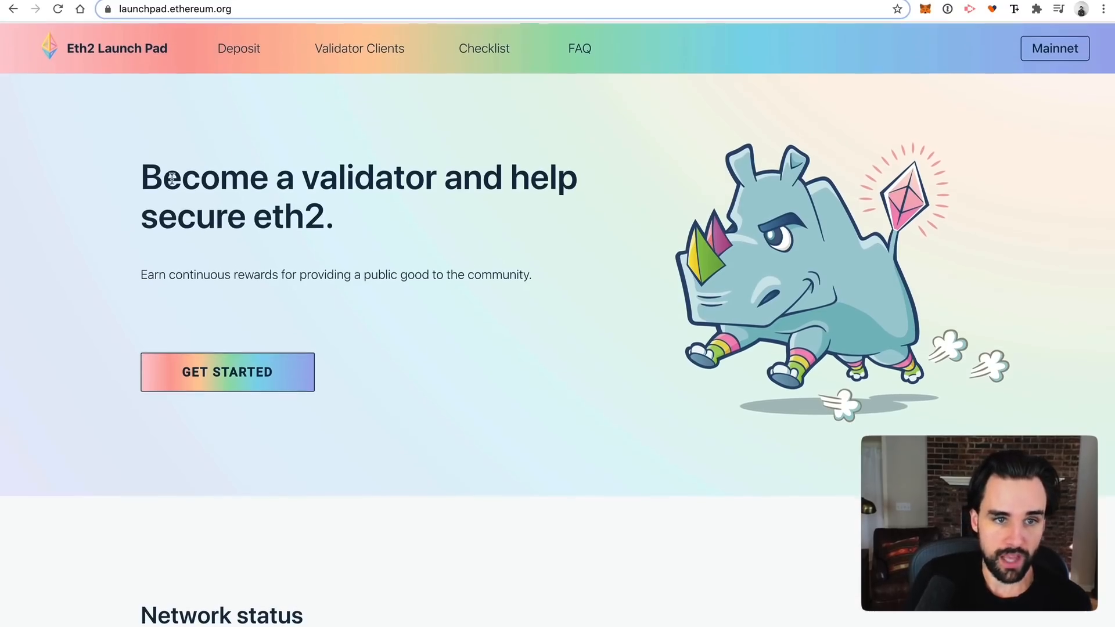
- Start the Get Started deposit flow and scroll through the eth2 phase 0 Overview step
{"action": "left_click", "coordinate": [226, 372]}
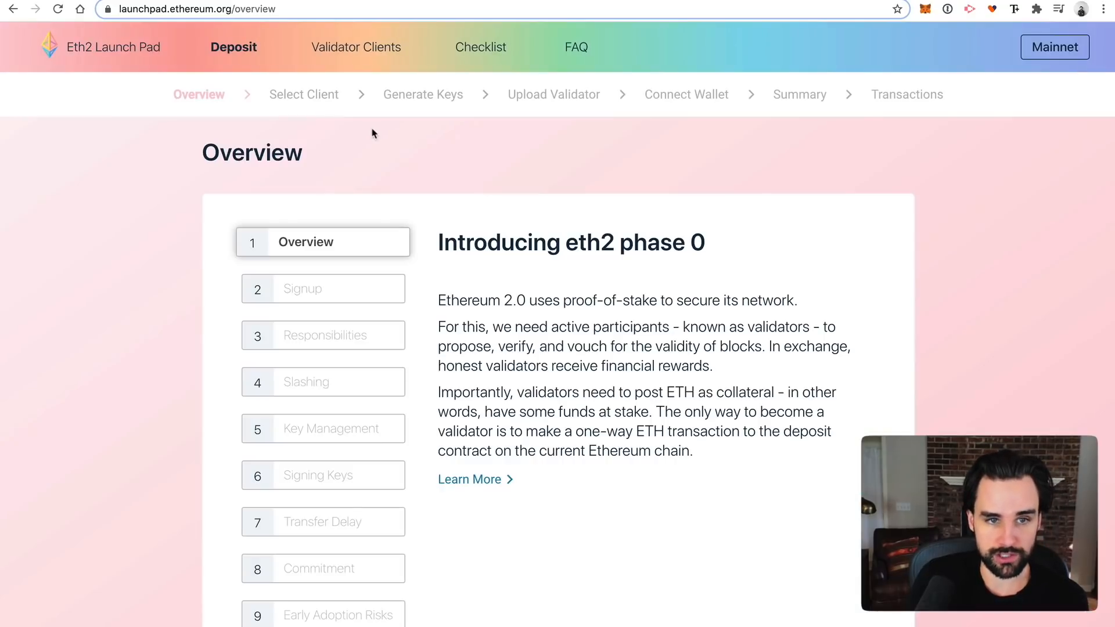
{"action": "mouse_move", "coordinate": [313, 309]}
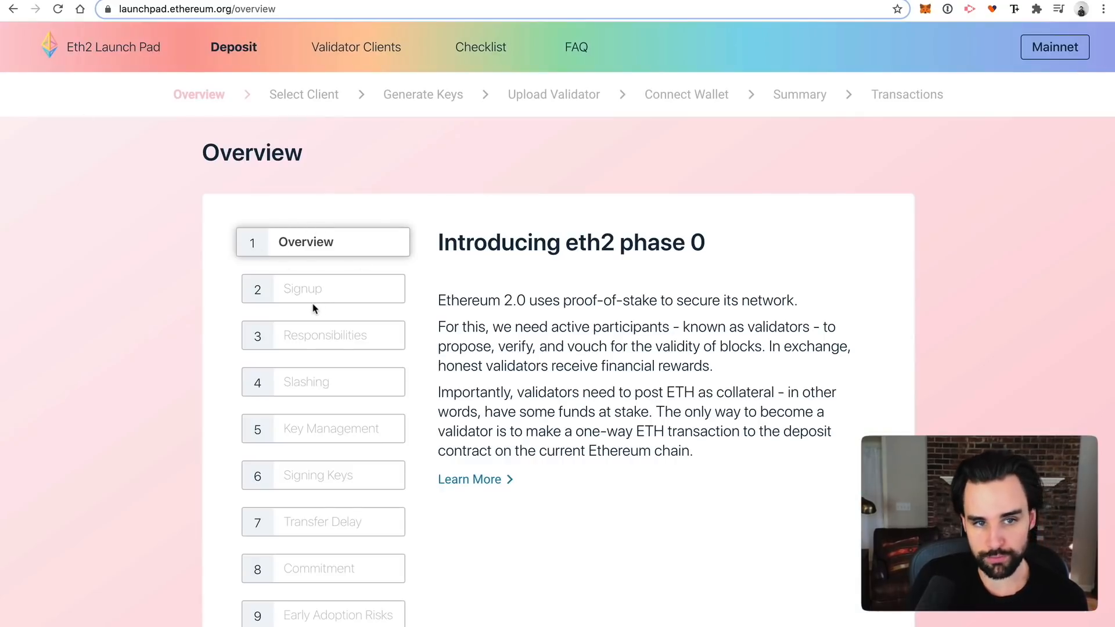
{"action": "scroll", "scroll_direction": "down", "scroll_amount": 3}
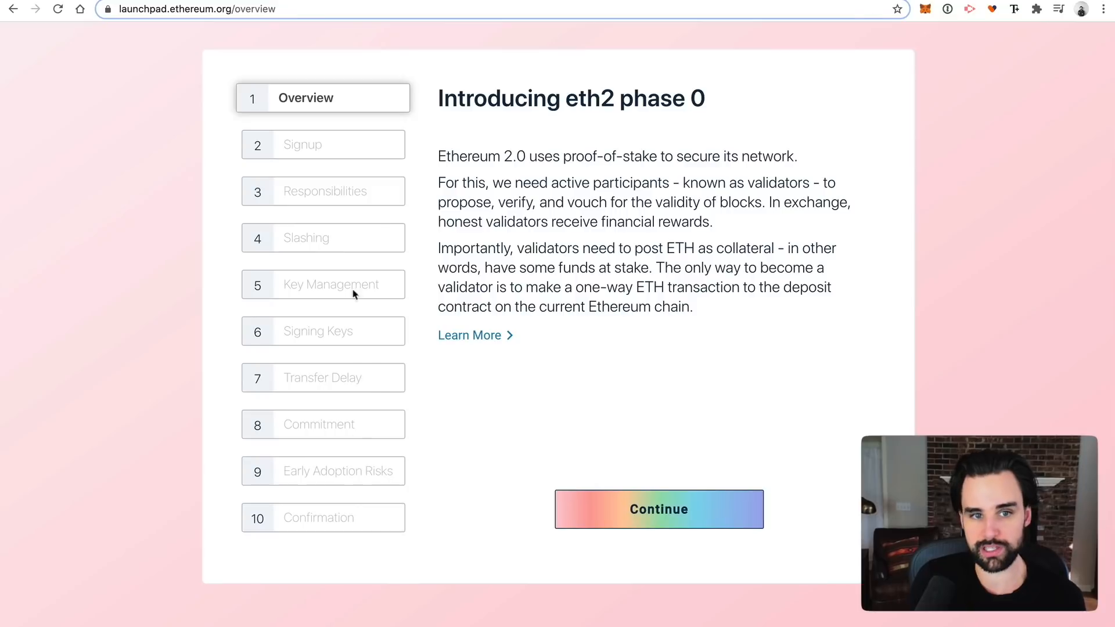
{"action": "scroll", "scroll_direction": "down", "scroll_amount": 3}
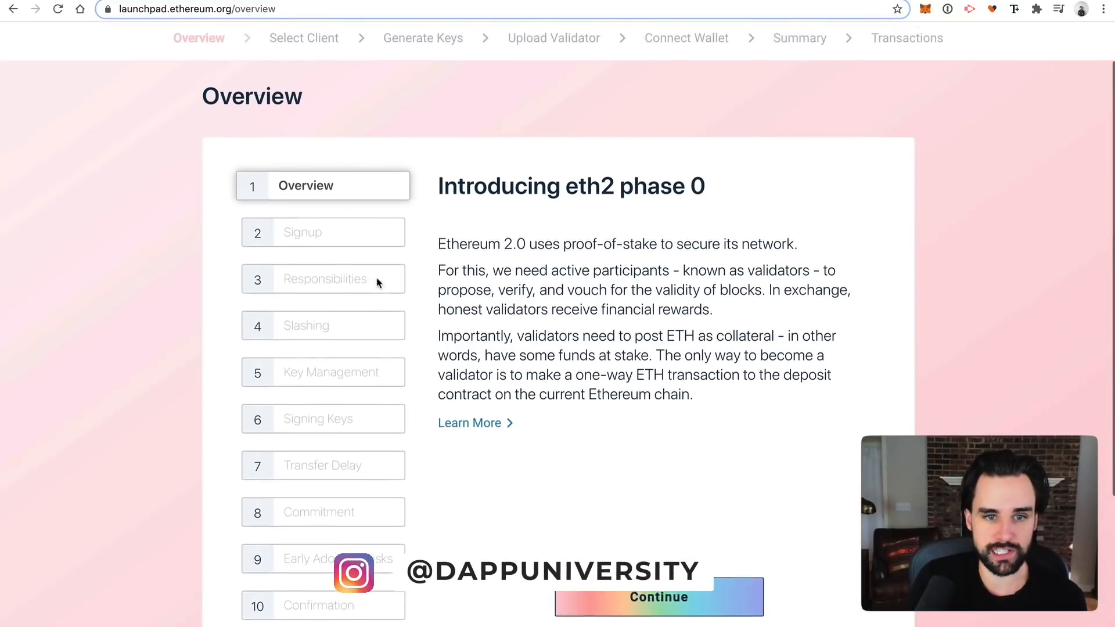
{"action": "scroll", "scroll_direction": "down", "scroll_amount": 3}
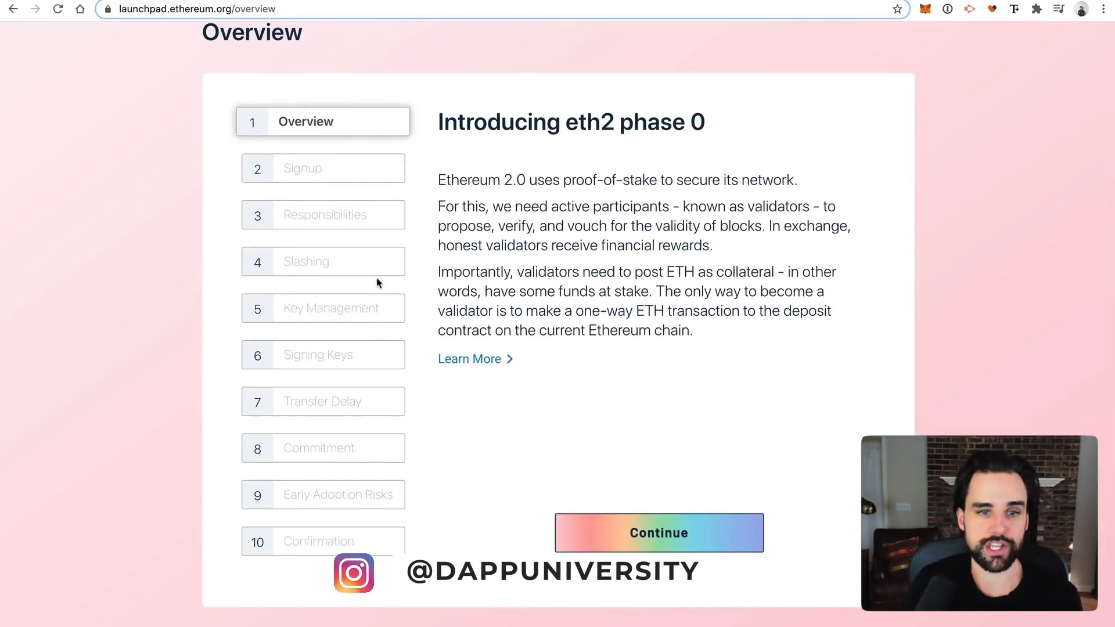
{"action": "mouse_move", "coordinate": [414, 298]}
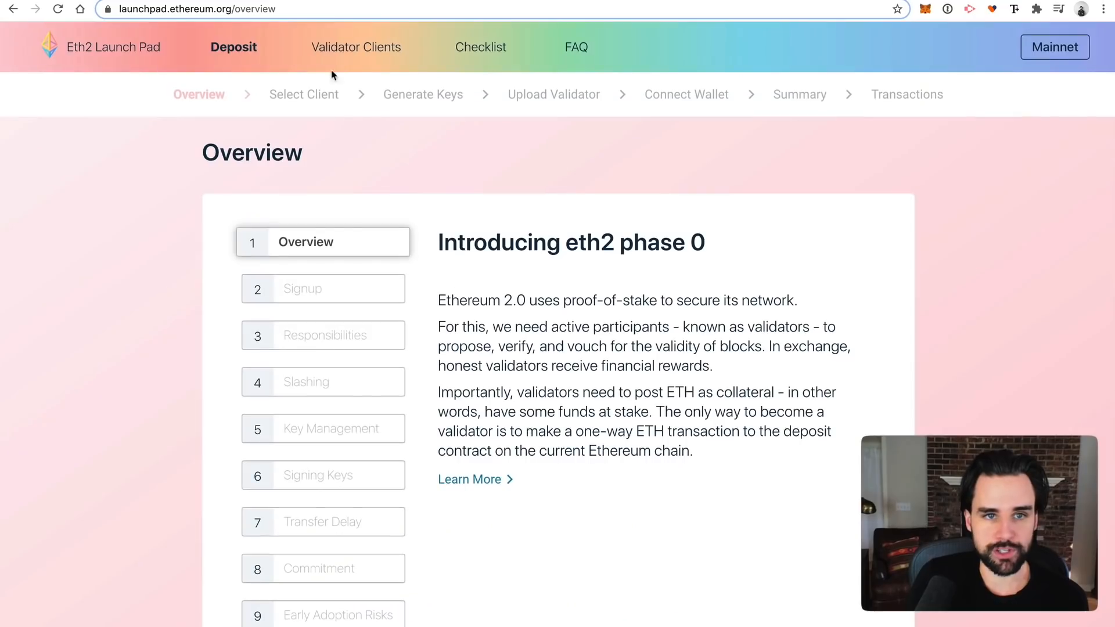
{"action": "mouse_move", "coordinate": [356, 58]}
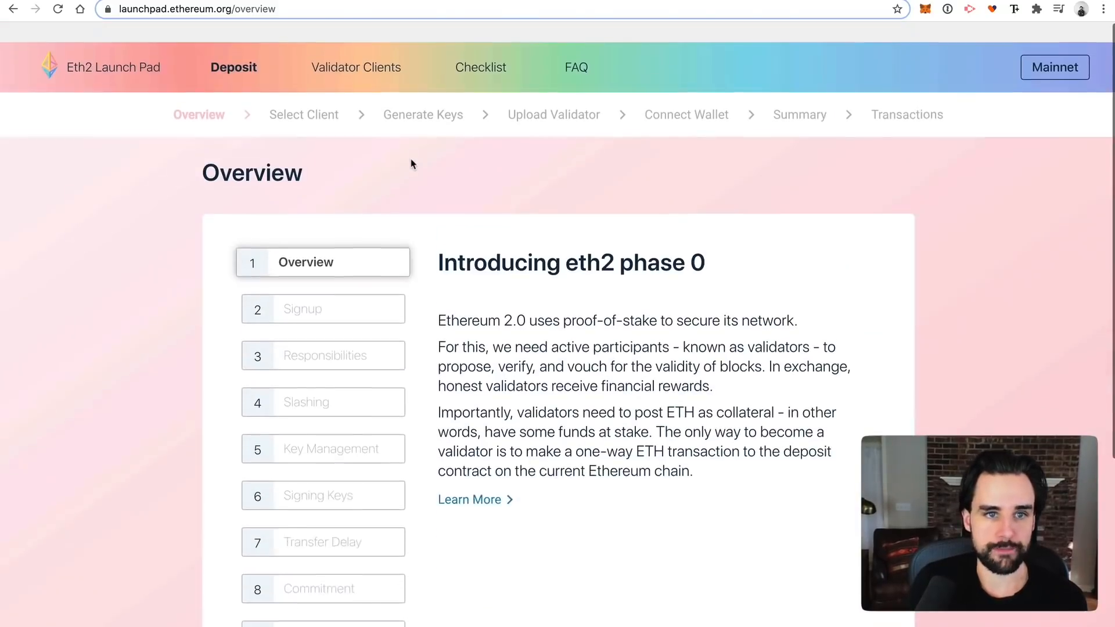
{"action": "scroll", "scroll_direction": "down", "scroll_amount": 3}
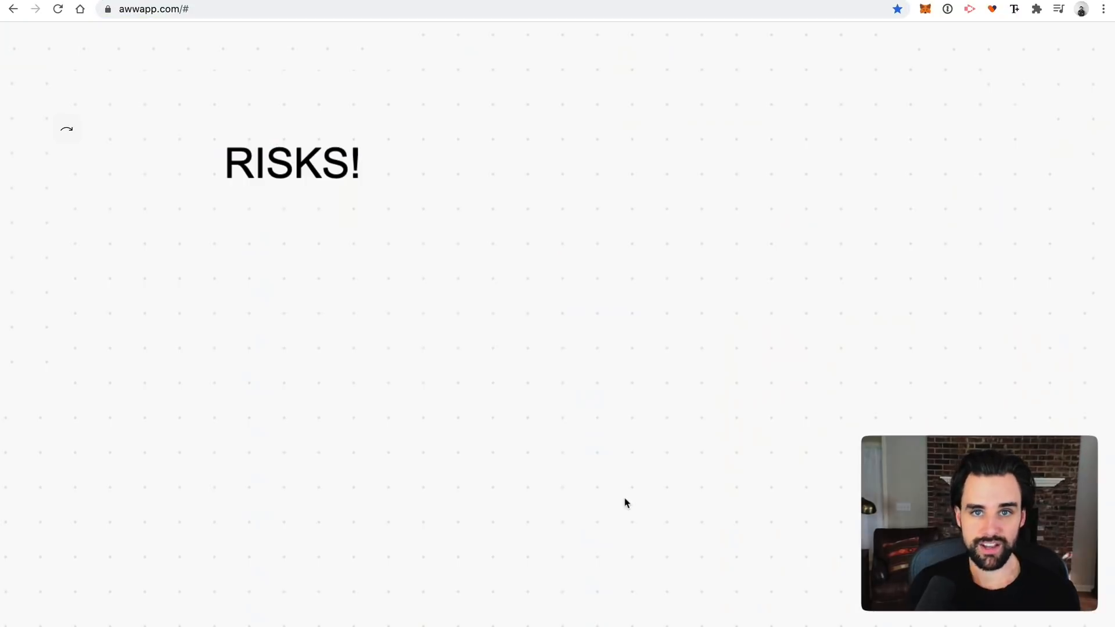
- Underline the RISKS! heading on the whiteboard before returning to the Eth2 Launch Pad page
{"action": "left_click_drag", "start_coordinate": [204, 194], "coordinate": [508, 194]}
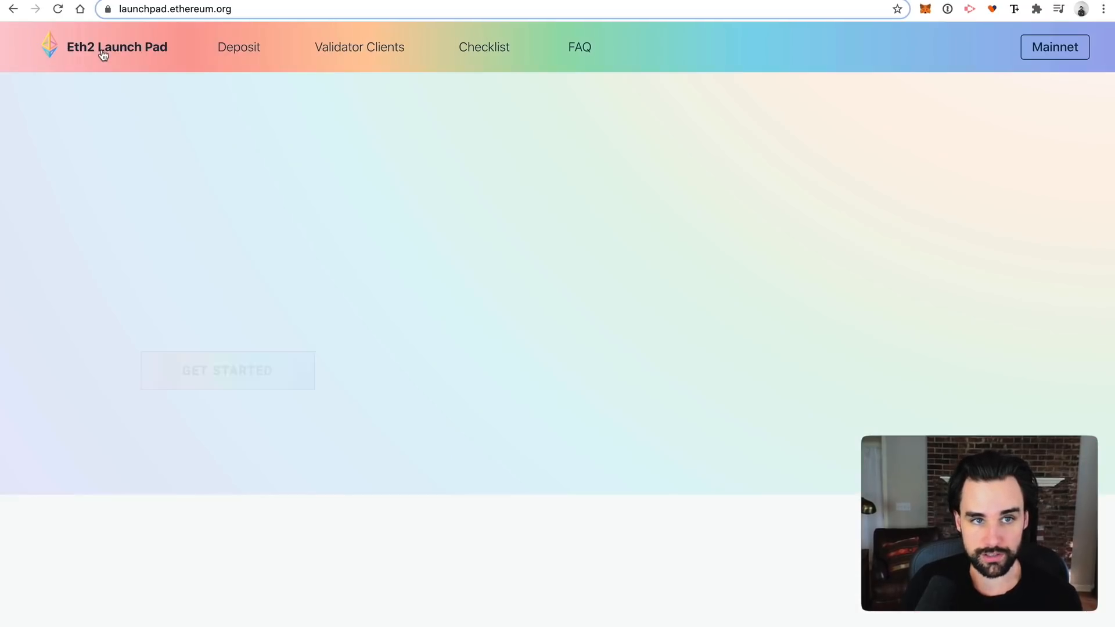
{"action": "scroll", "scroll_direction": "down", "scroll_amount": 3}
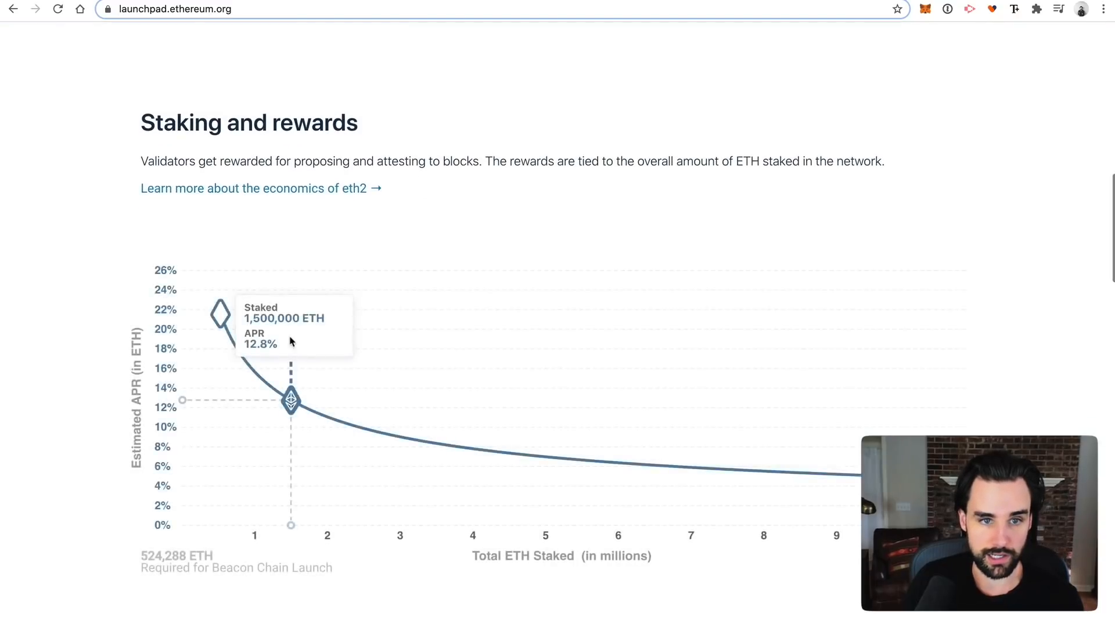
{"action": "scroll", "scroll_direction": "up", "scroll_amount": 3}
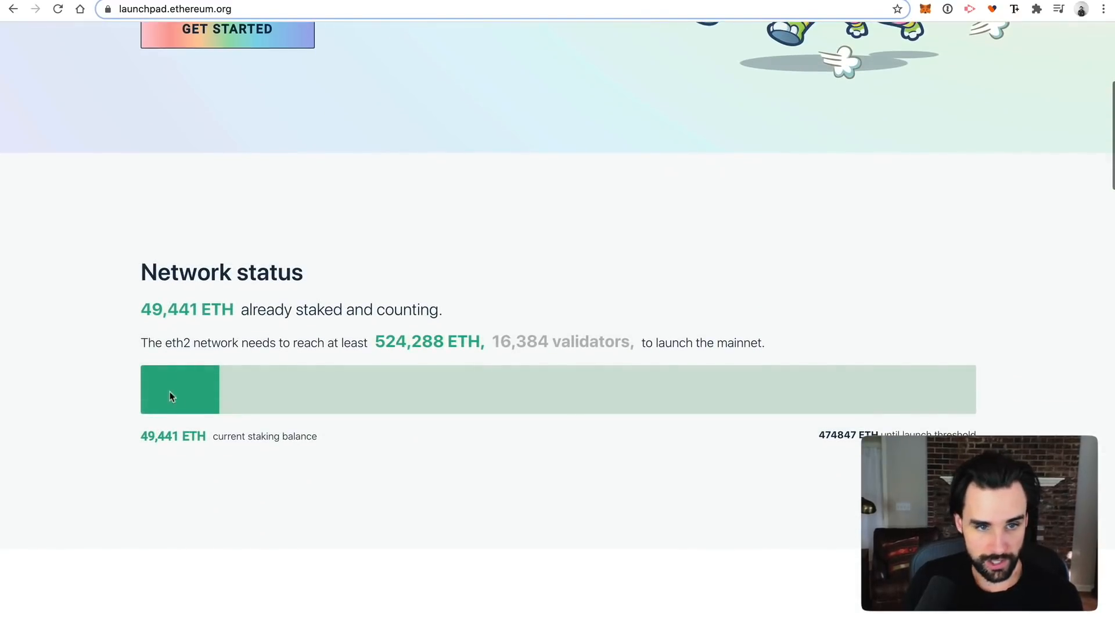
{"action": "mouse_move", "coordinate": [211, 271]}
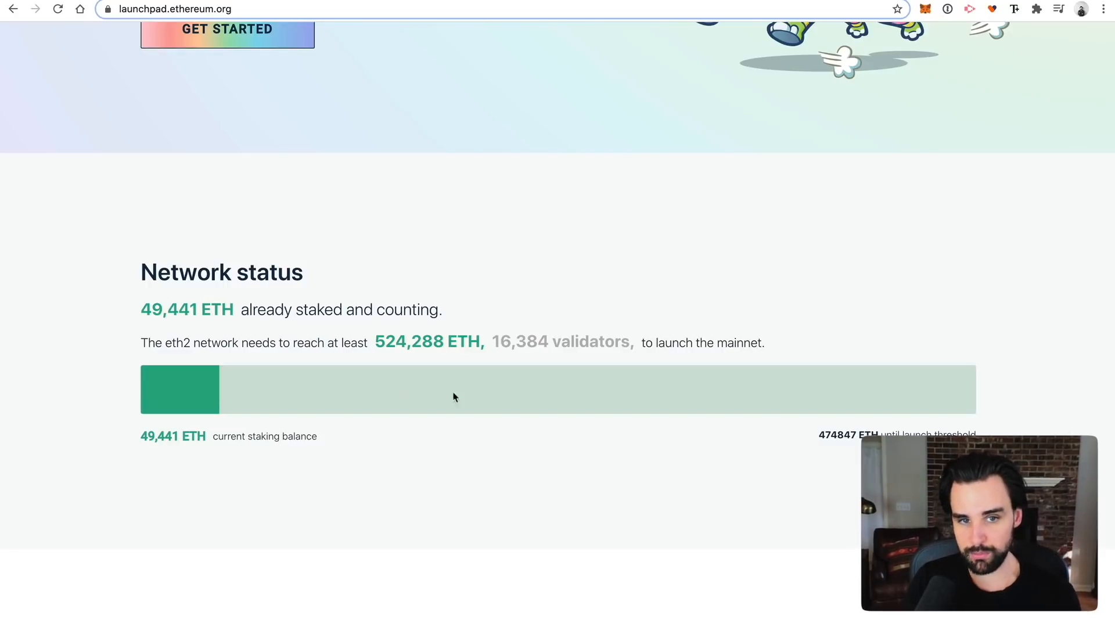
{"action": "scroll", "scroll_direction": "up", "scroll_amount": 3}
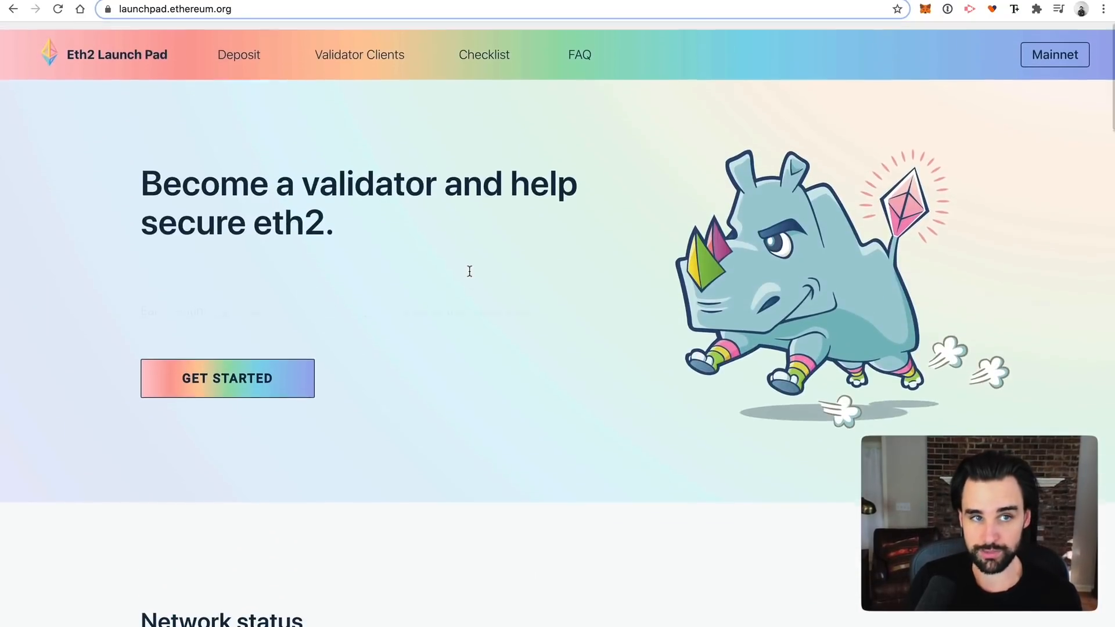
{"action": "scroll", "scroll_direction": "down", "scroll_amount": 3}
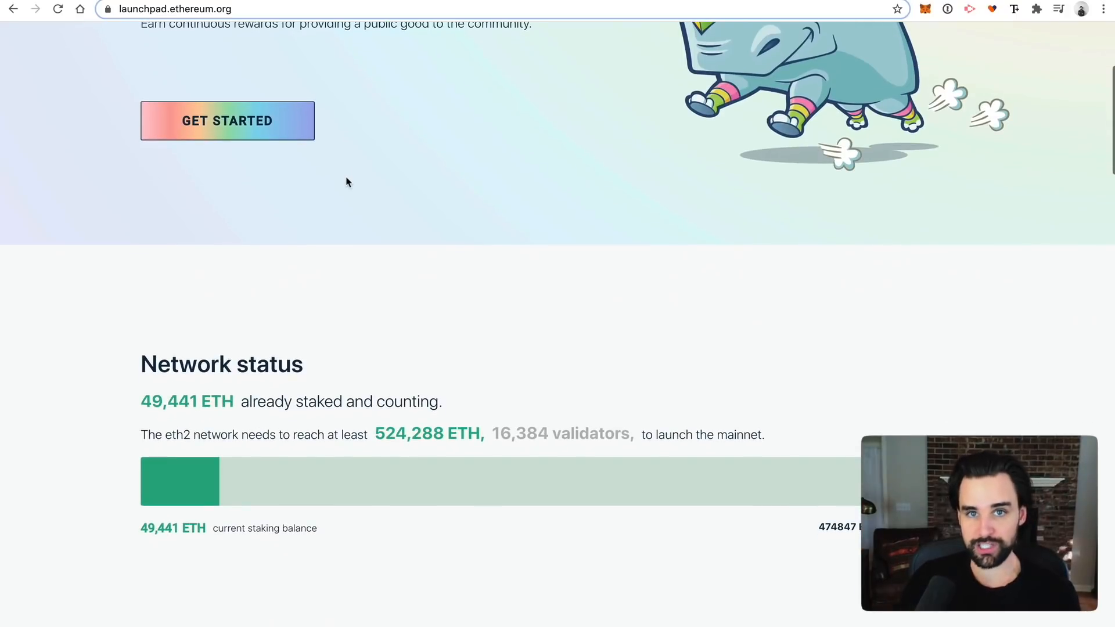
{"action": "scroll", "scroll_direction": "down", "scroll_amount": 3}
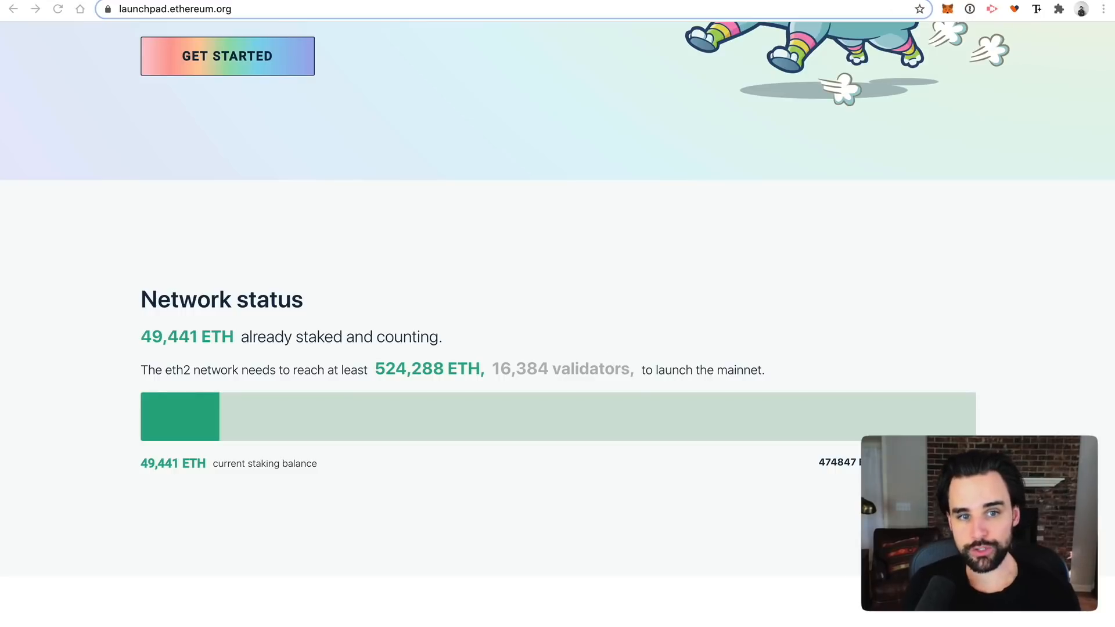
{"action": "mouse_move", "coordinate": [494, 366]}
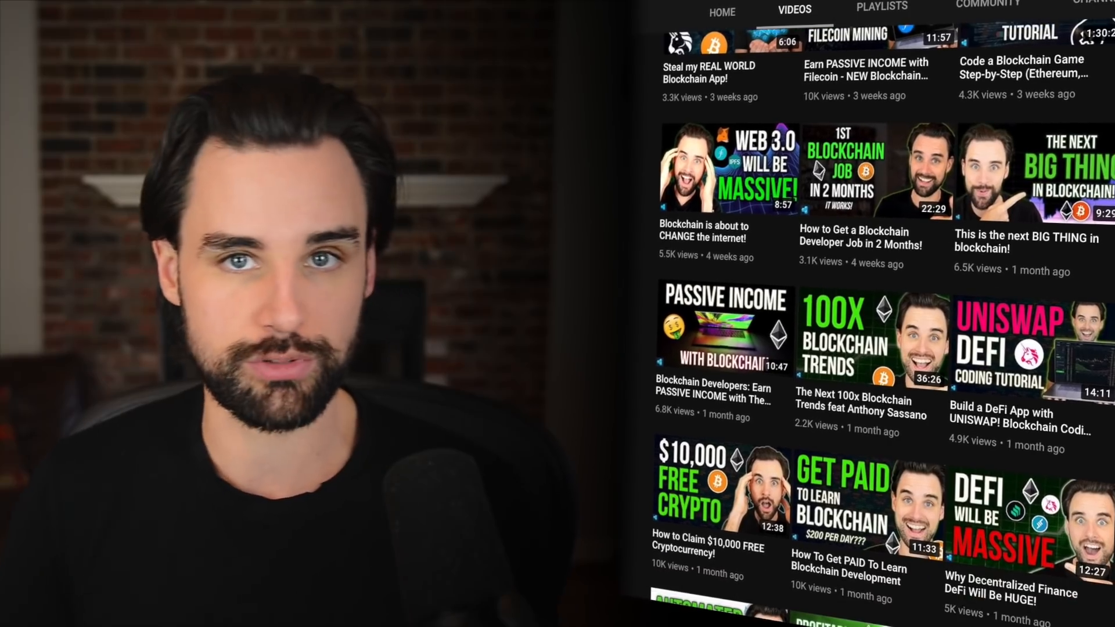
{"action": "scroll", "scroll_direction": "down", "scroll_amount": 3}
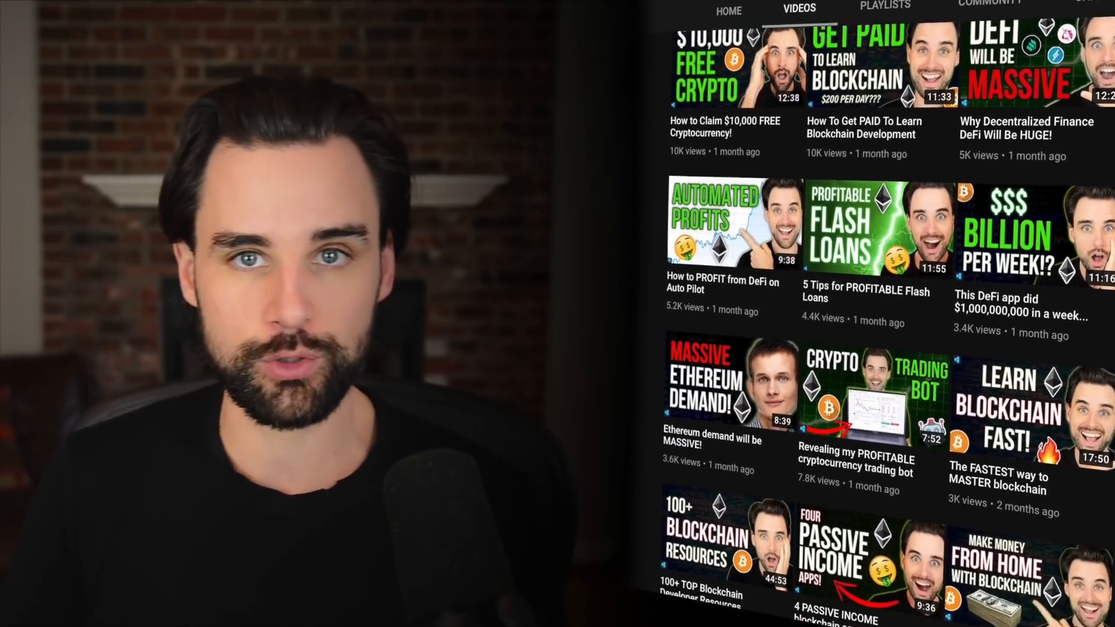